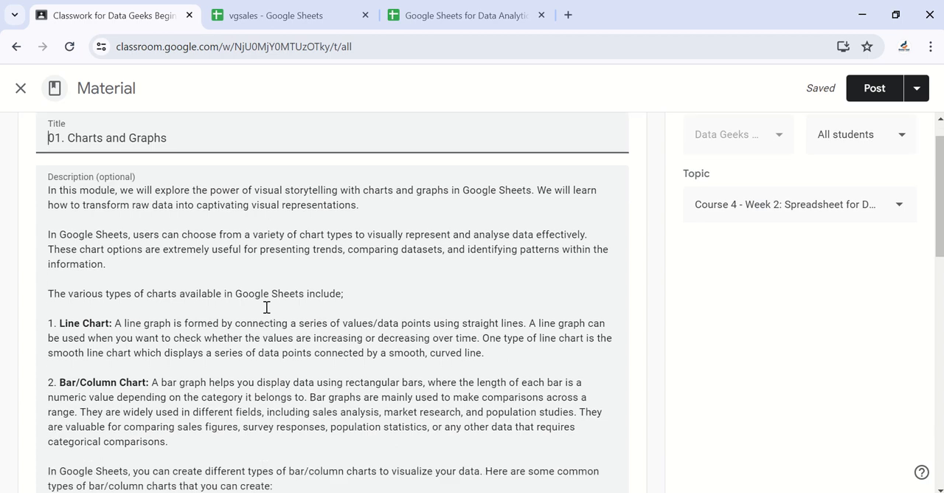
Read the pie chart explanation in the Classroom lesson, then switch to the vgsales spreadsheet.
scroll(down, 3)
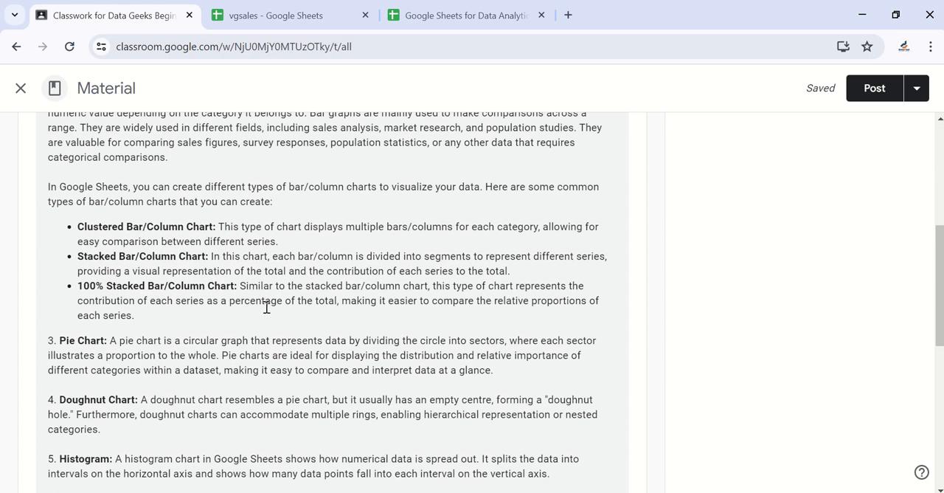
scroll(down, 3)
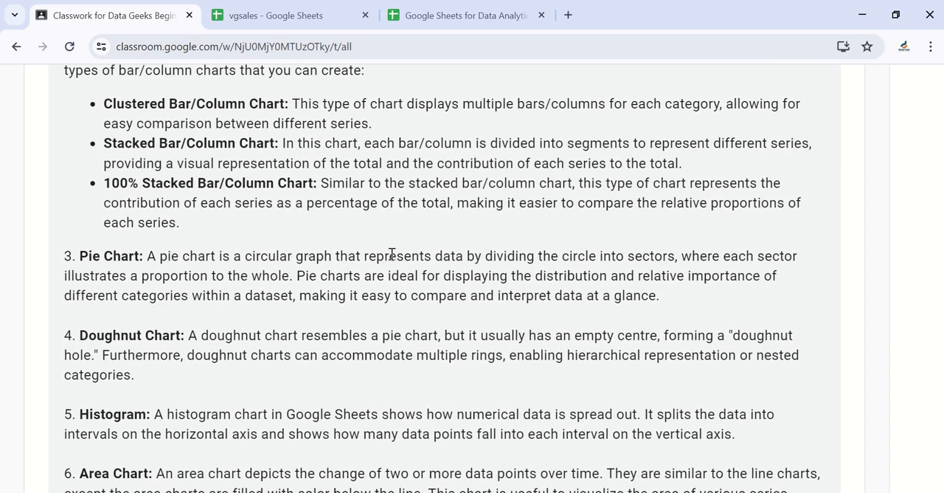
mouse_move(574, 265)
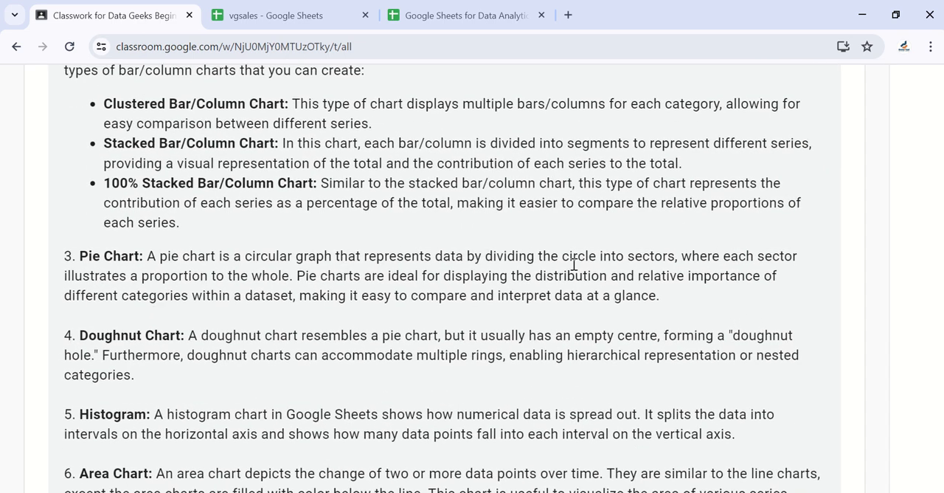
mouse_move(673, 262)
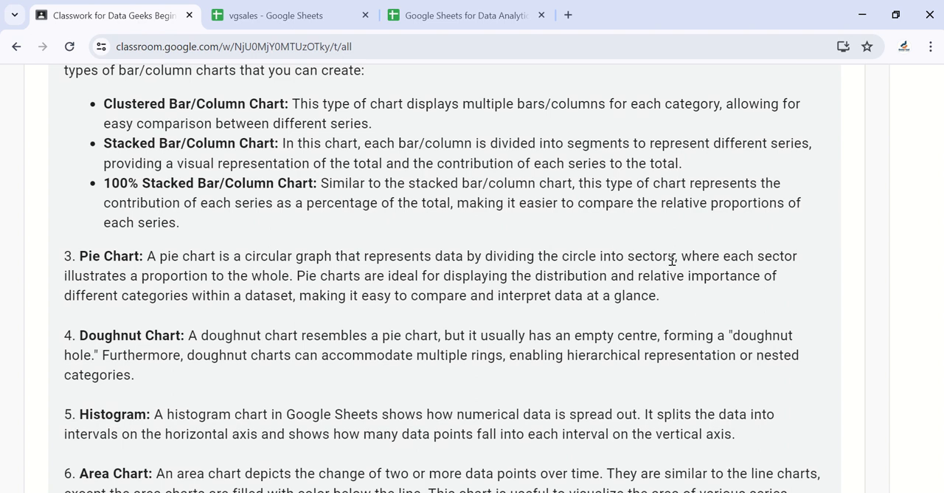
mouse_move(98, 289)
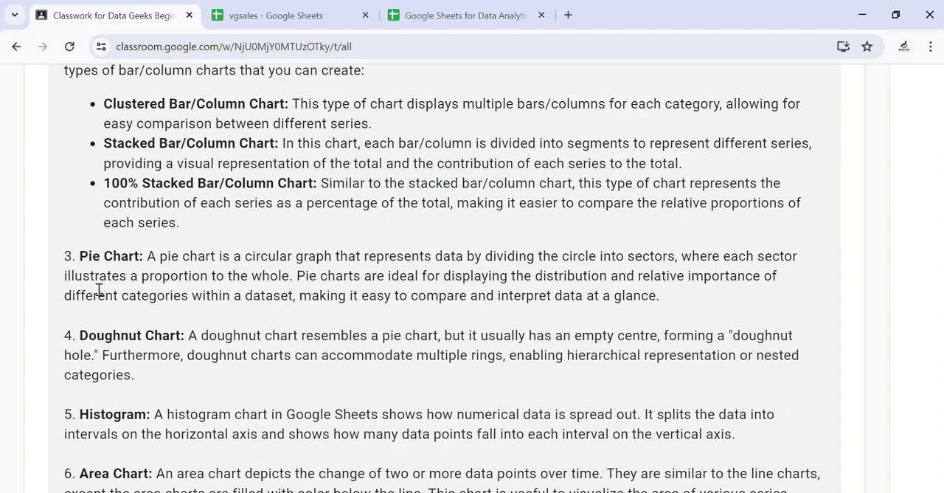
mouse_move(211, 274)
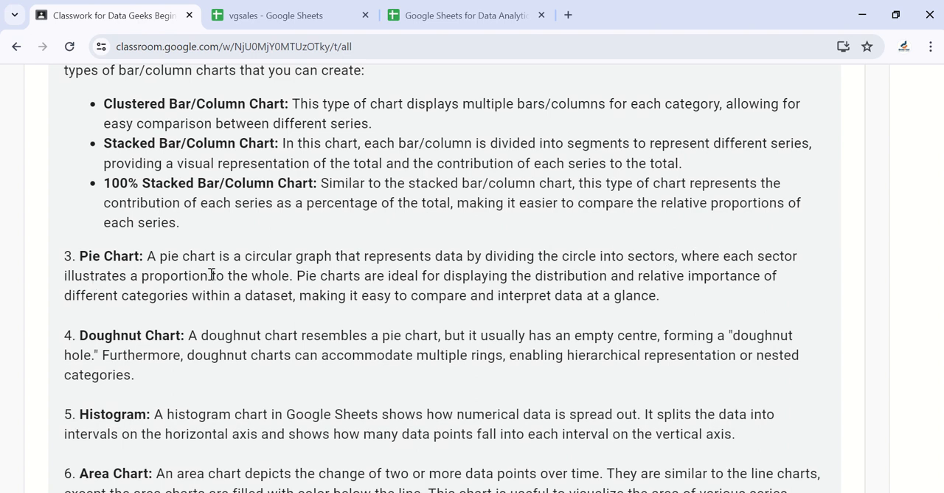
drag(161, 276, 290, 275)
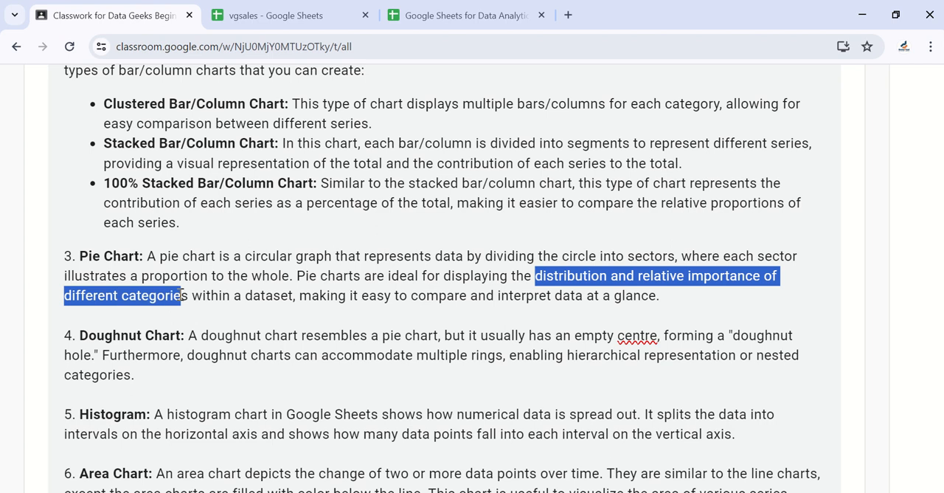
drag(161, 295, 293, 296)
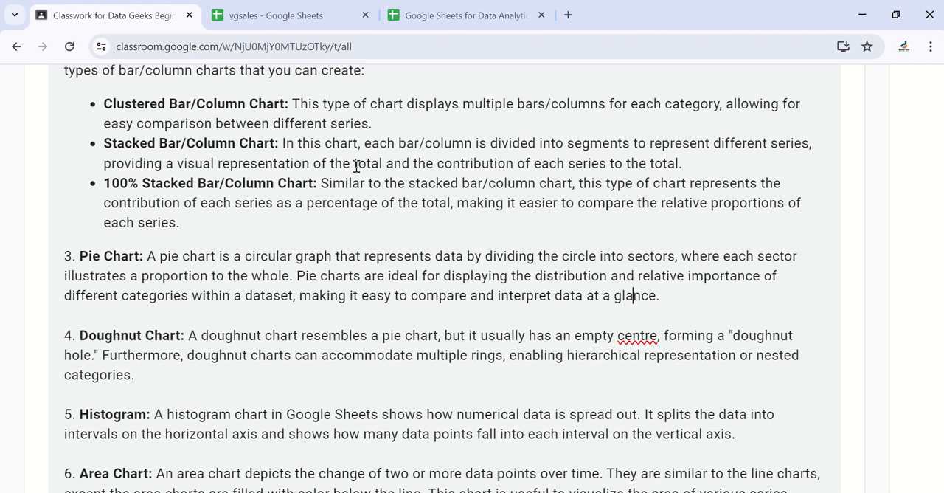
click(275, 15)
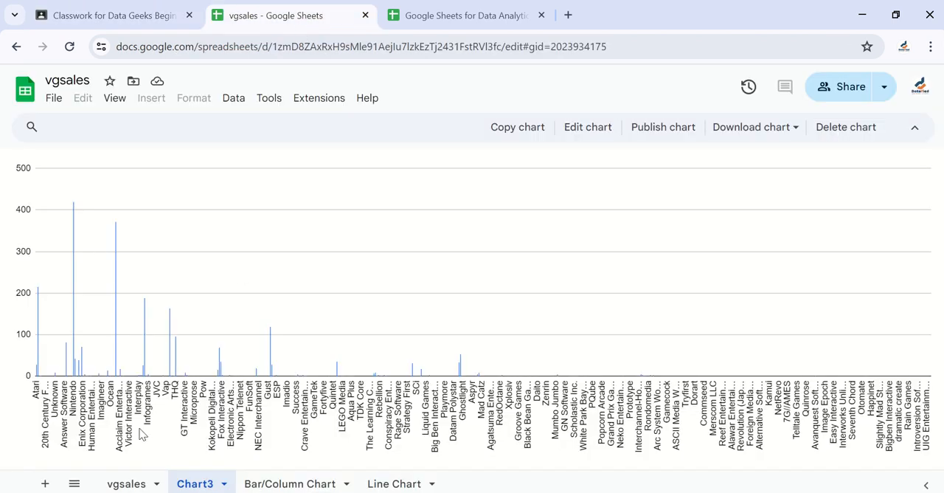
Show the vgsales data sheet and select the Publisher header cell F1.
click(134, 483)
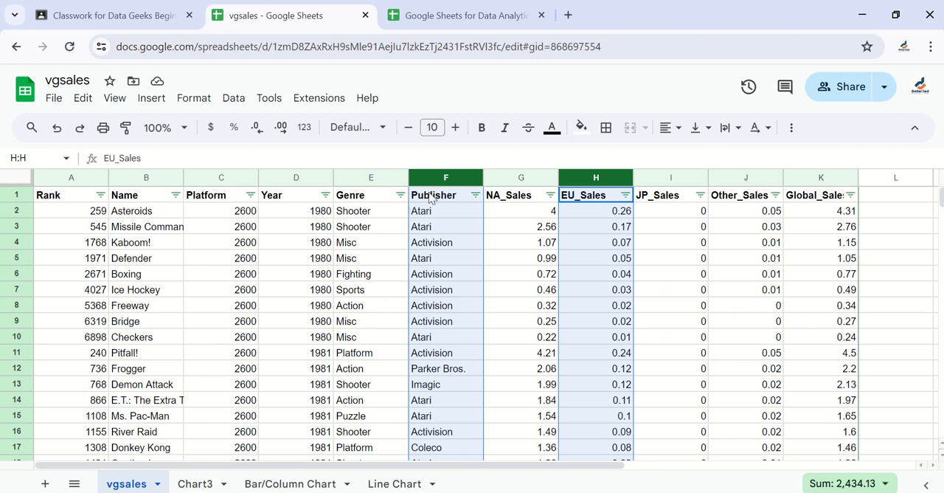
mouse_move(443, 195)
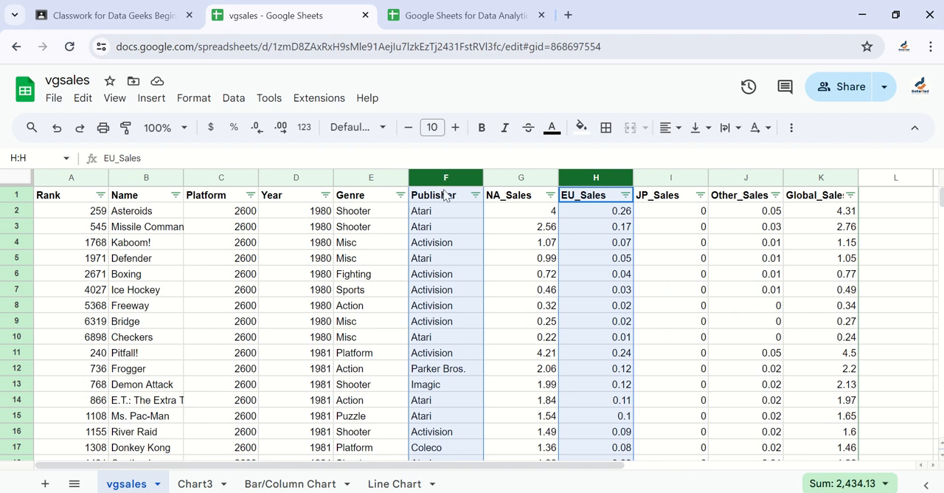
click(446, 194)
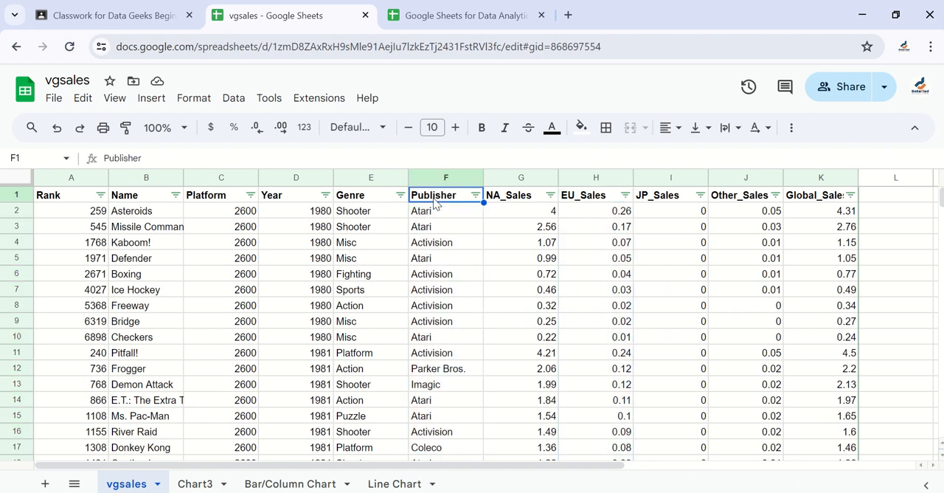
click(475, 195)
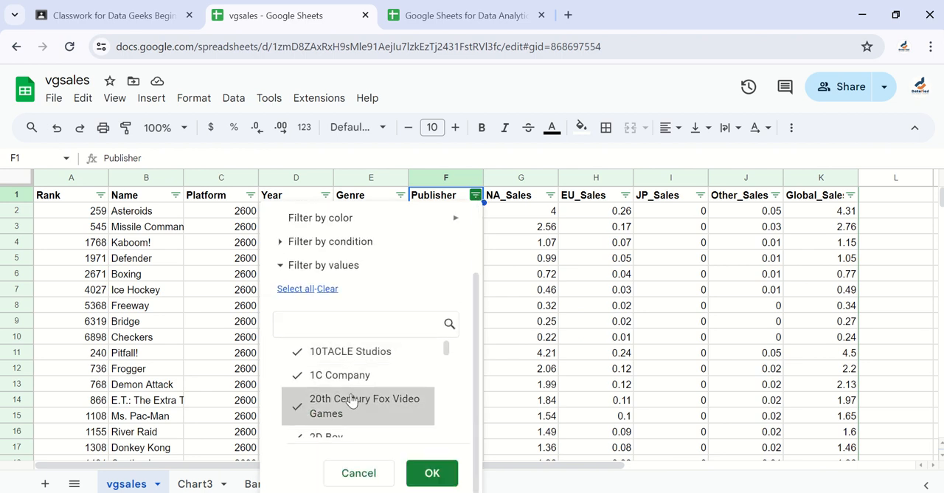
scroll(down, 3)
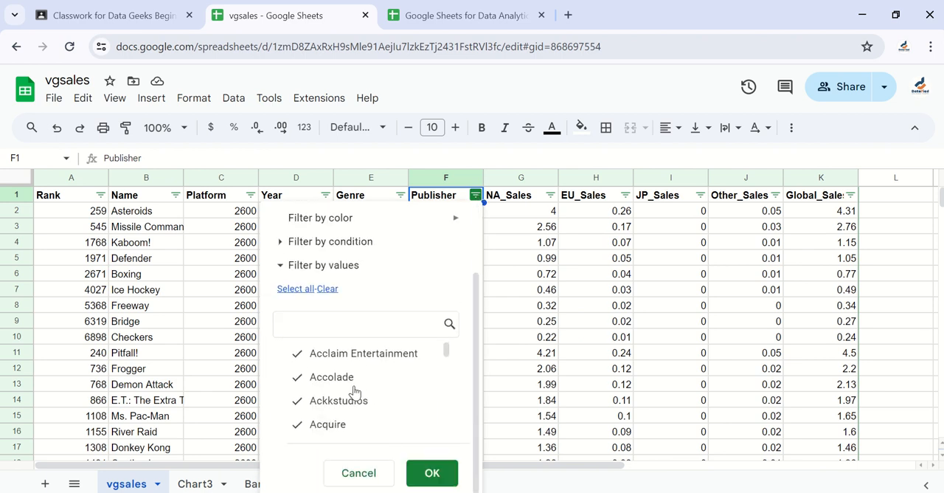
scroll(down, 3)
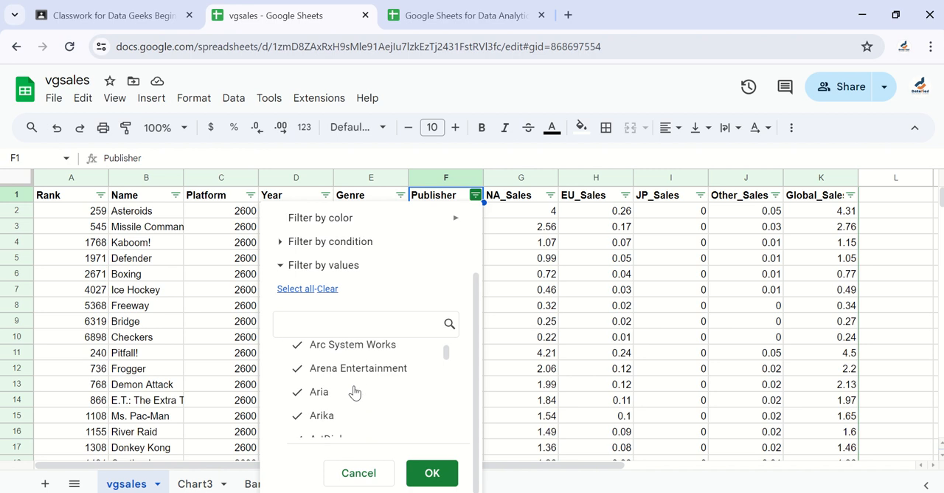
scroll(down, 3)
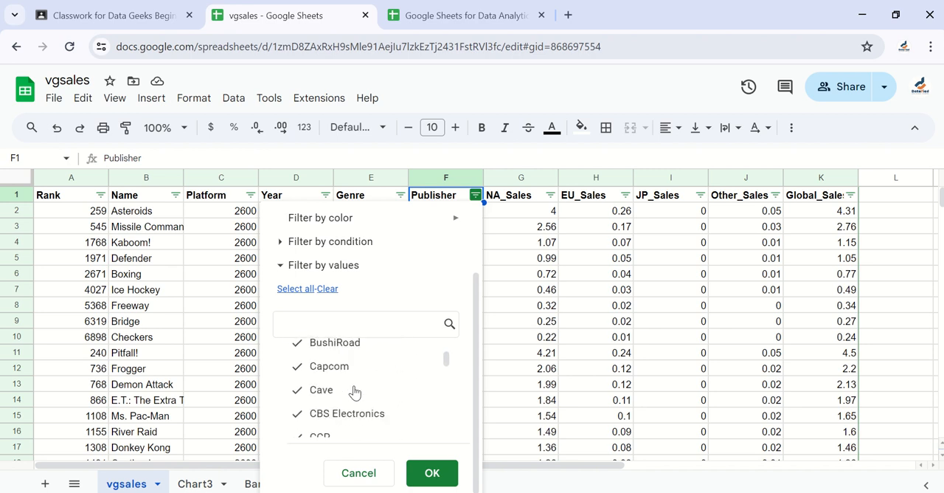
scroll(down, 3)
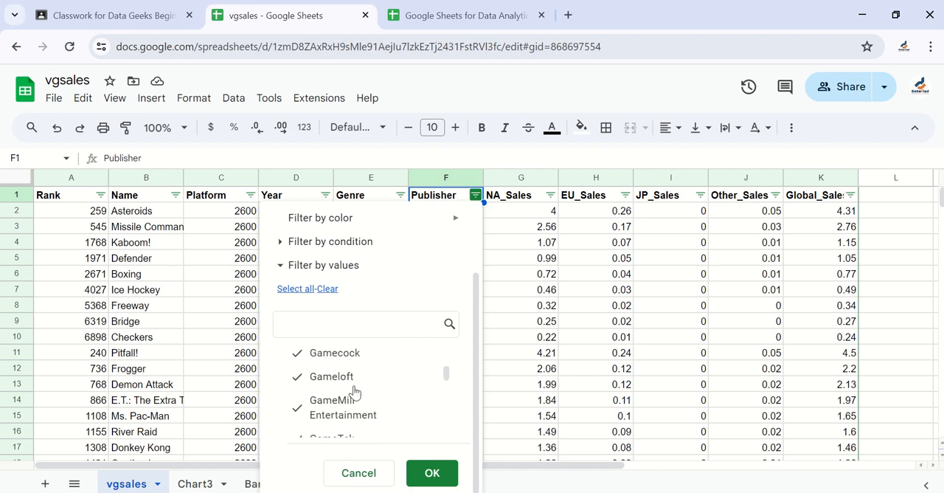
scroll(down, 3)
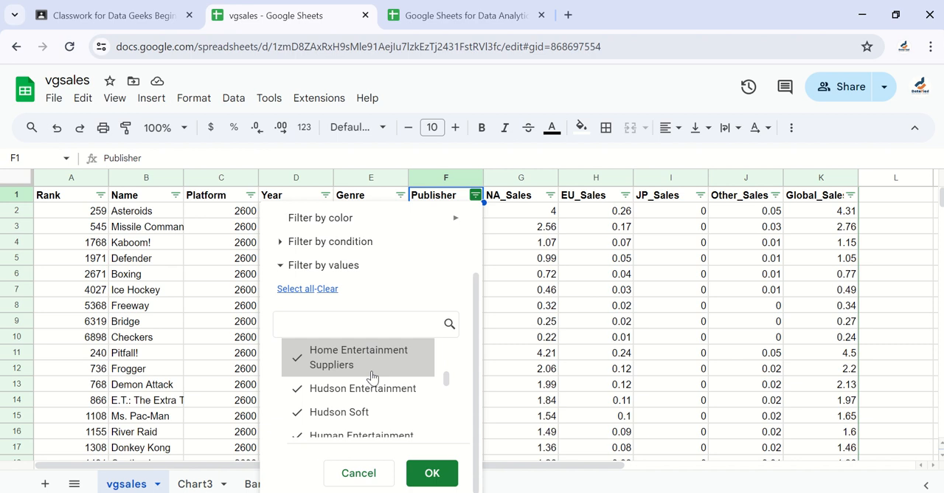
mouse_move(361, 396)
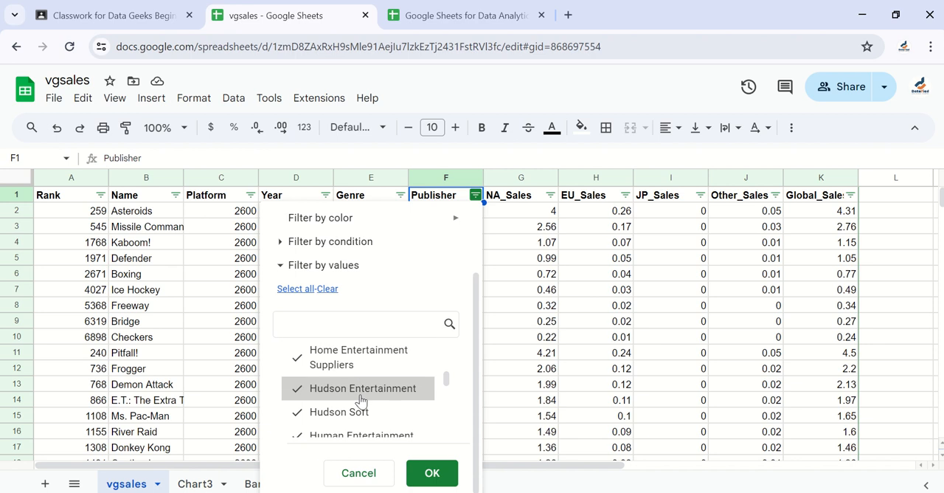
click(432, 473)
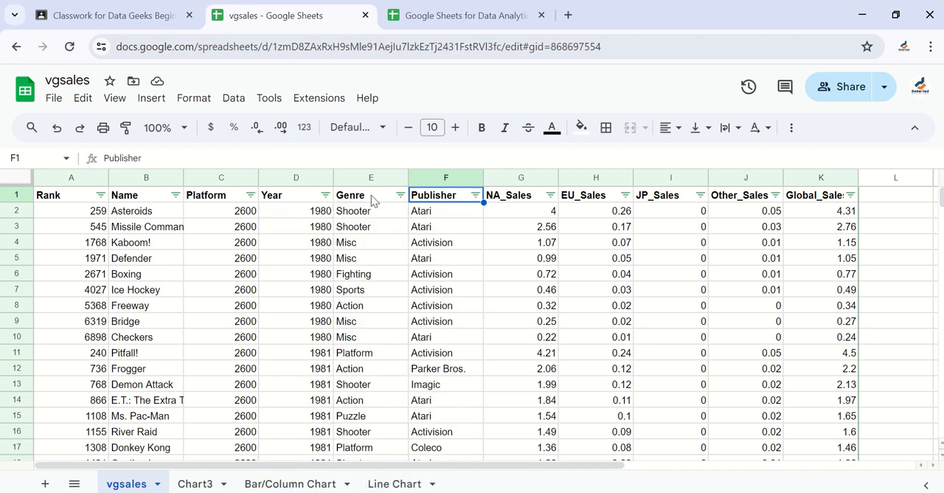
mouse_move(373, 359)
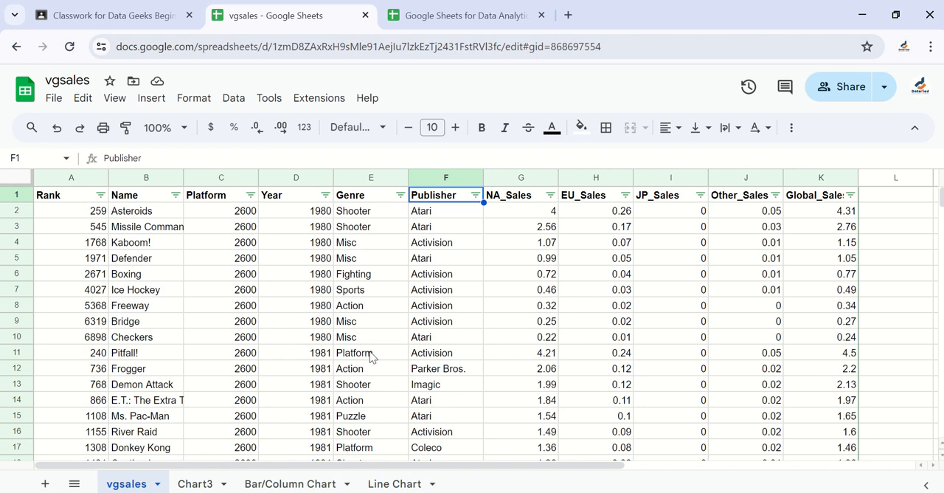
scroll(down, 3)
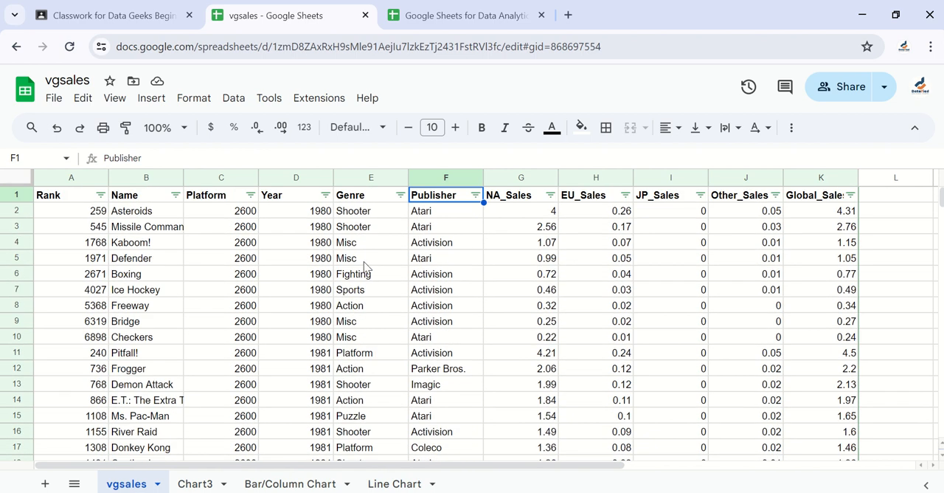
mouse_move(255, 198)
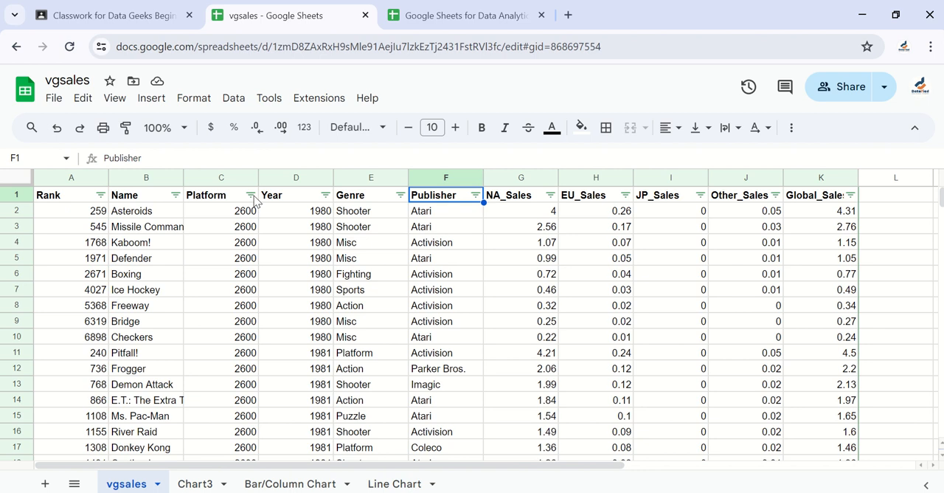
click(249, 195)
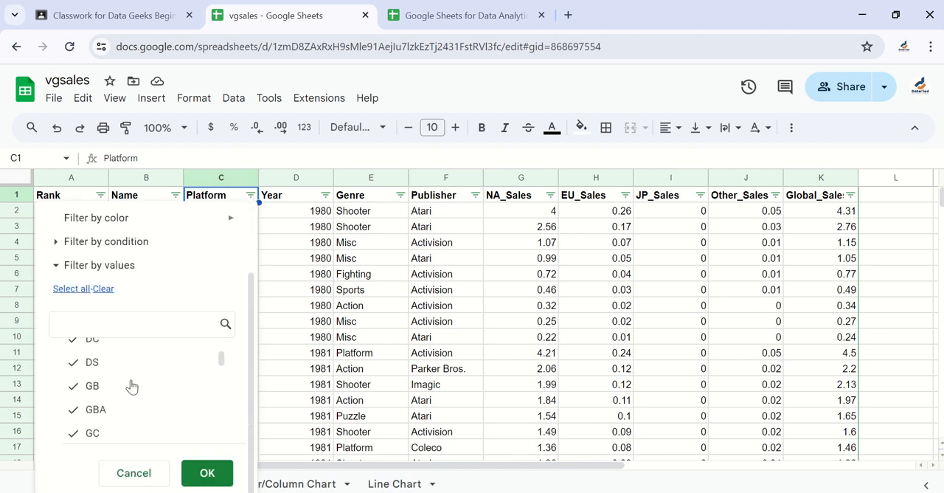
scroll(down, 3)
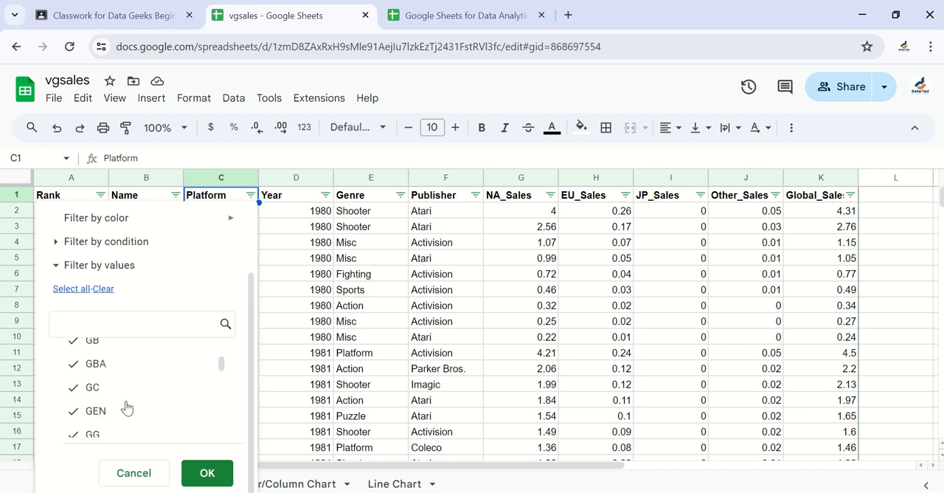
scroll(down, 3)
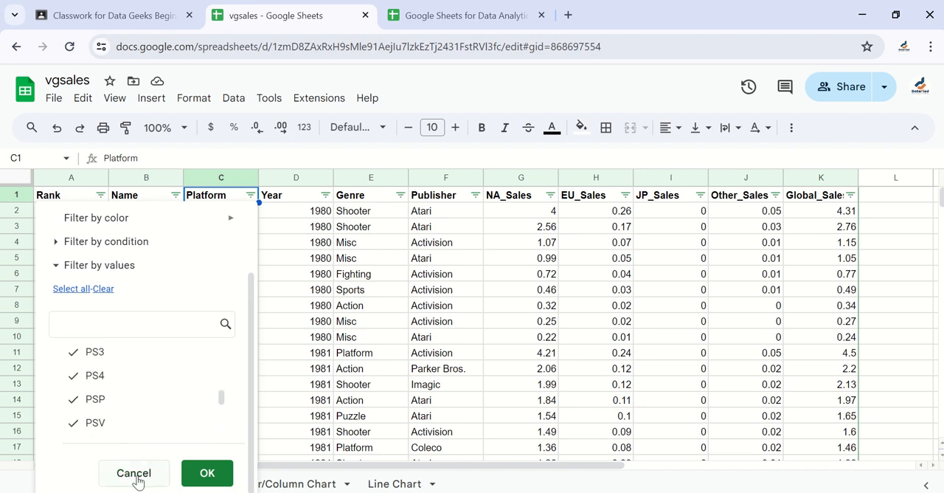
click(134, 472)
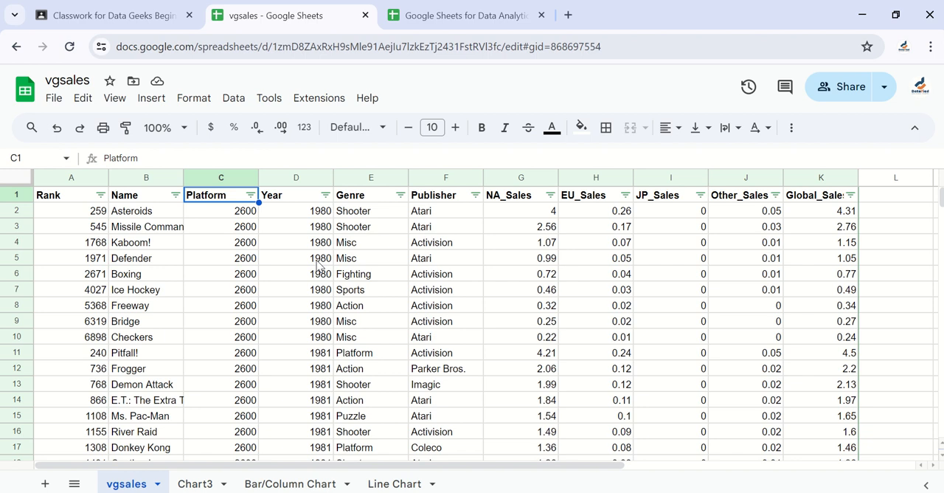
mouse_move(655, 276)
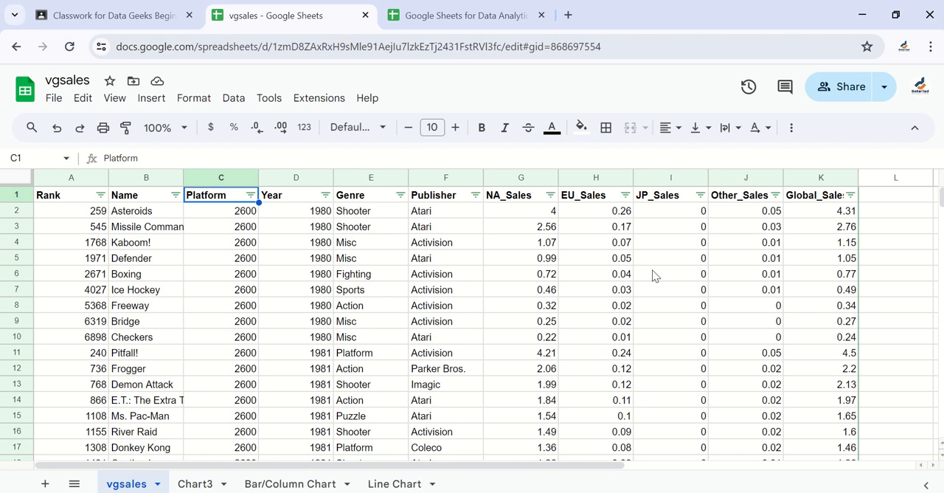
mouse_move(500, 289)
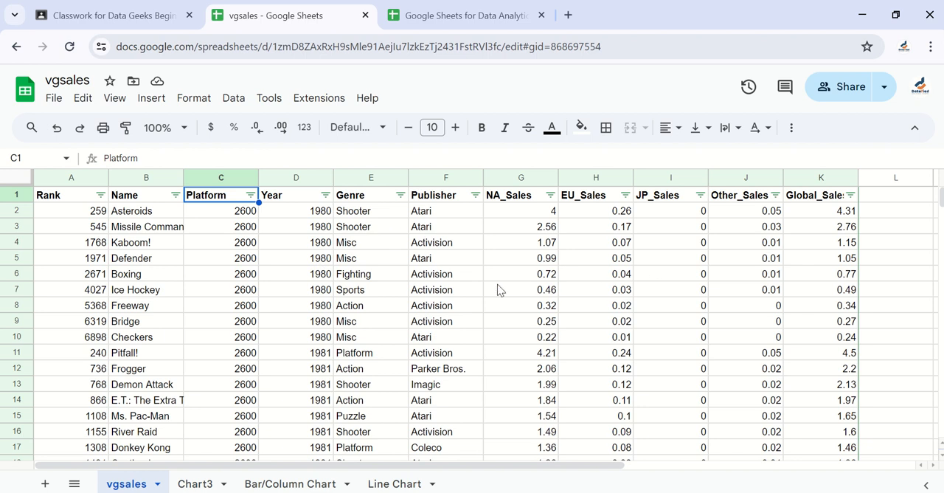
click(369, 195)
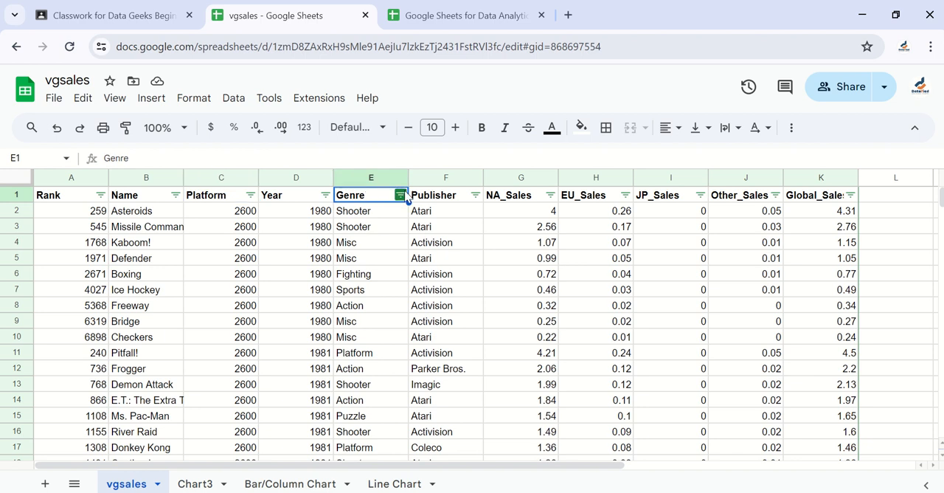
click(399, 195)
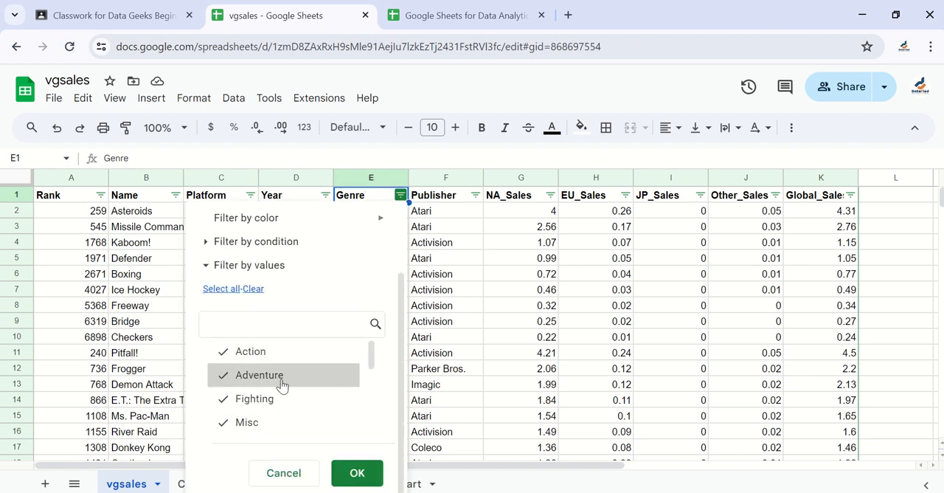
scroll(down, 3)
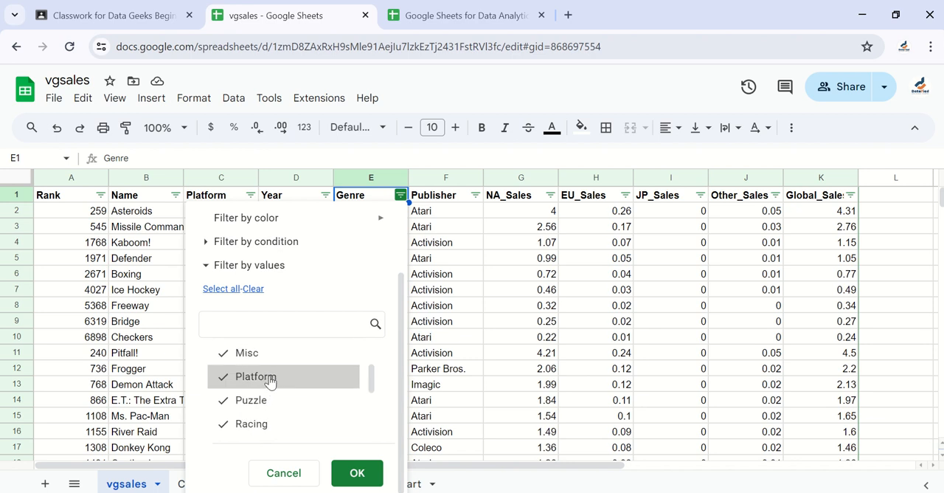
scroll(down, 3)
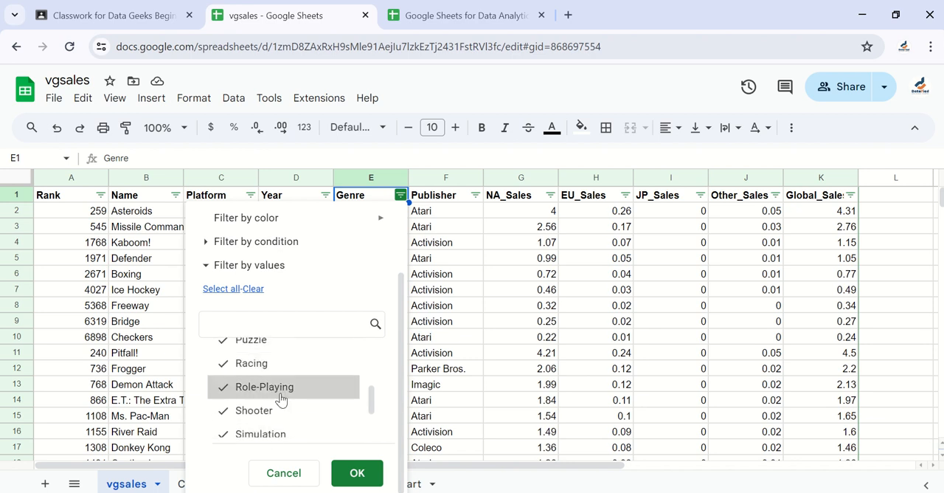
scroll(down, 3)
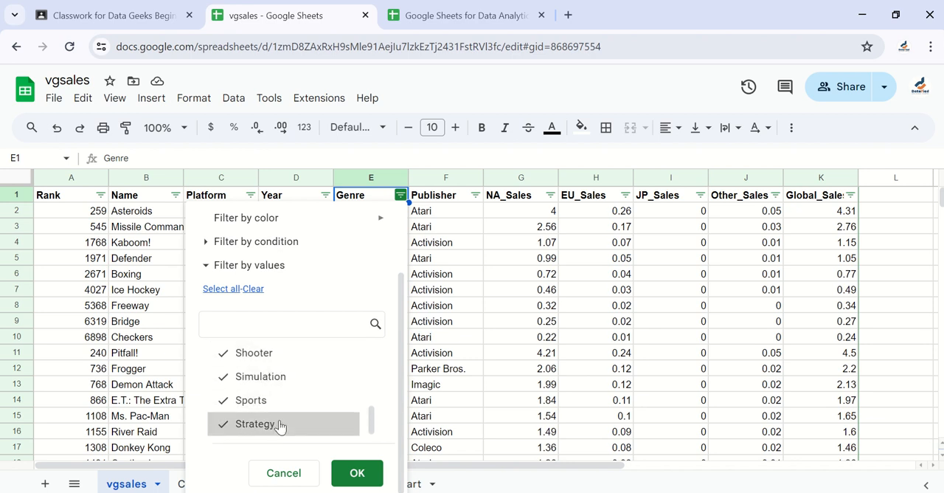
click(357, 473)
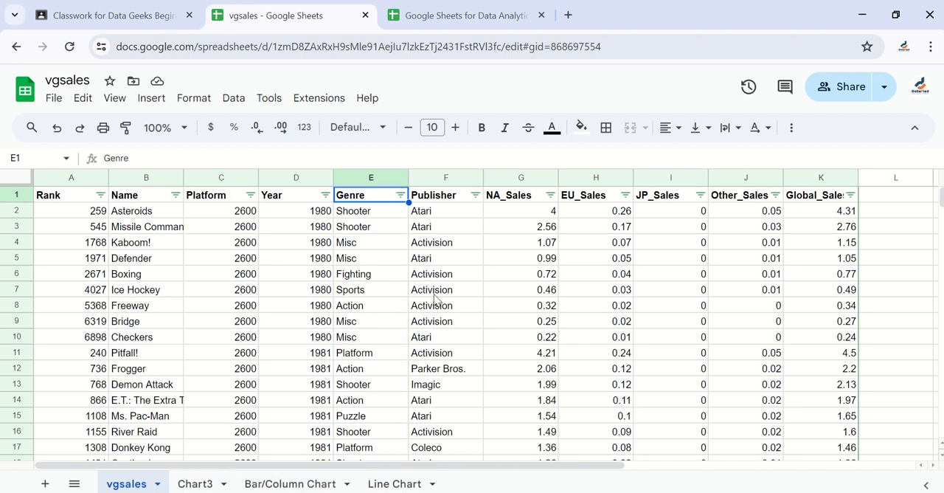
mouse_move(378, 245)
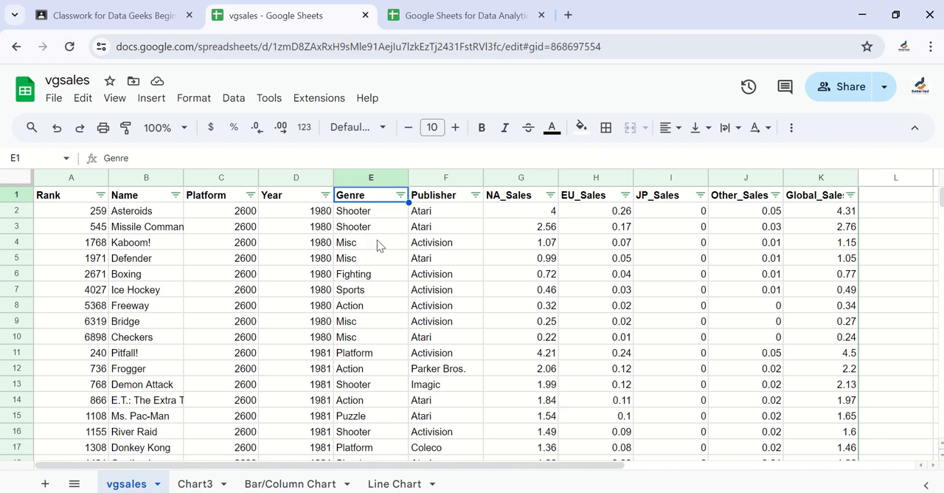
mouse_move(374, 353)
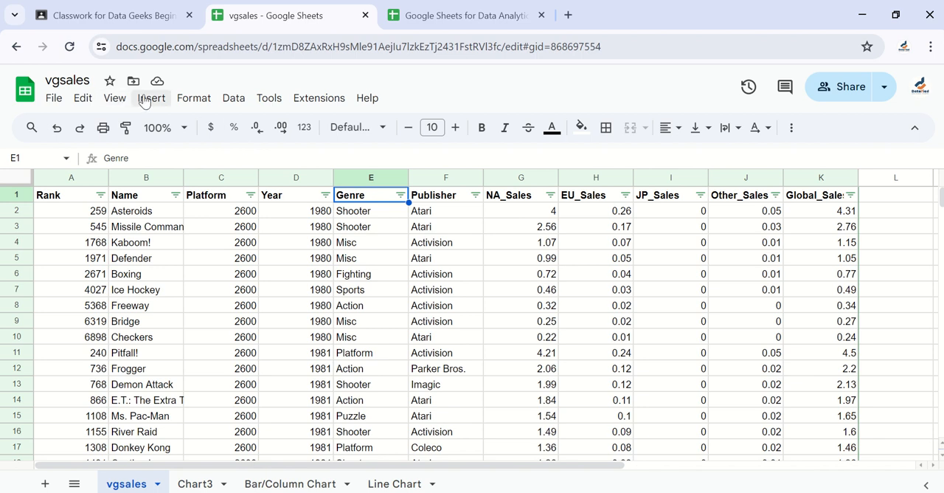
Insert a chart with an aggregated Genre x-axis and begin adding a series.
click(151, 97)
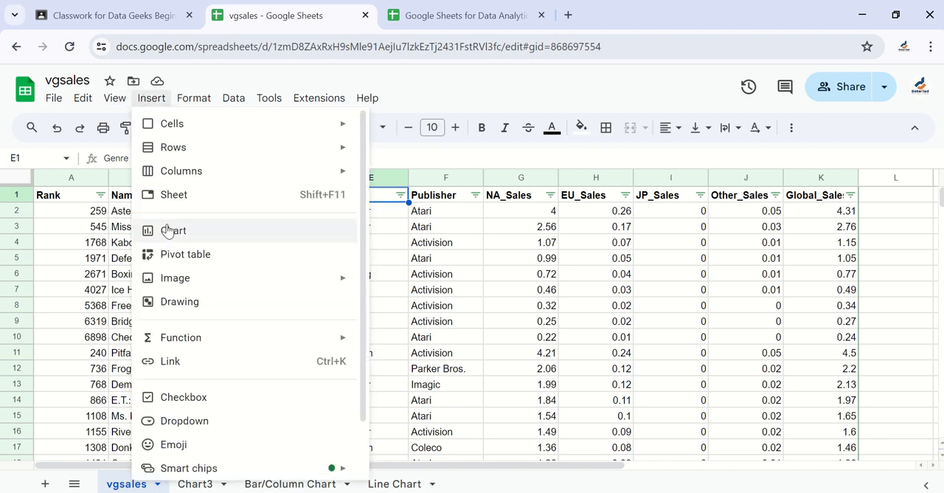
click(173, 230)
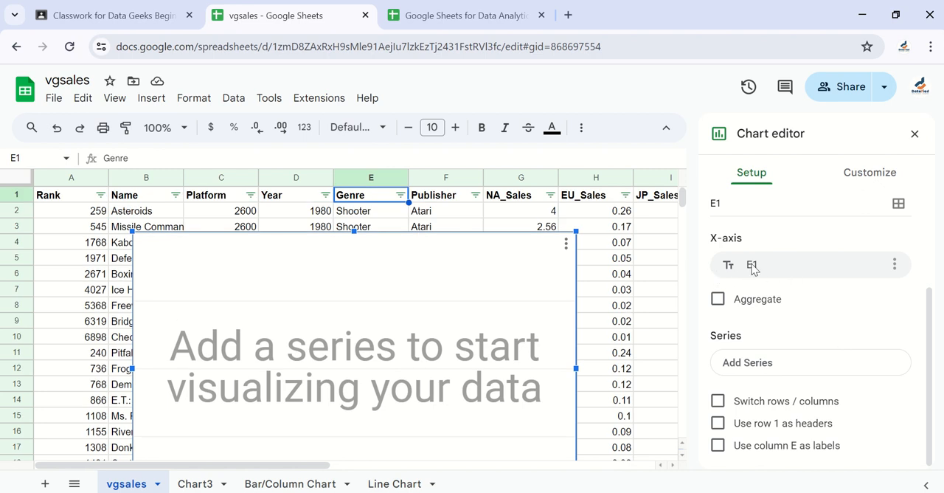
mouse_move(778, 314)
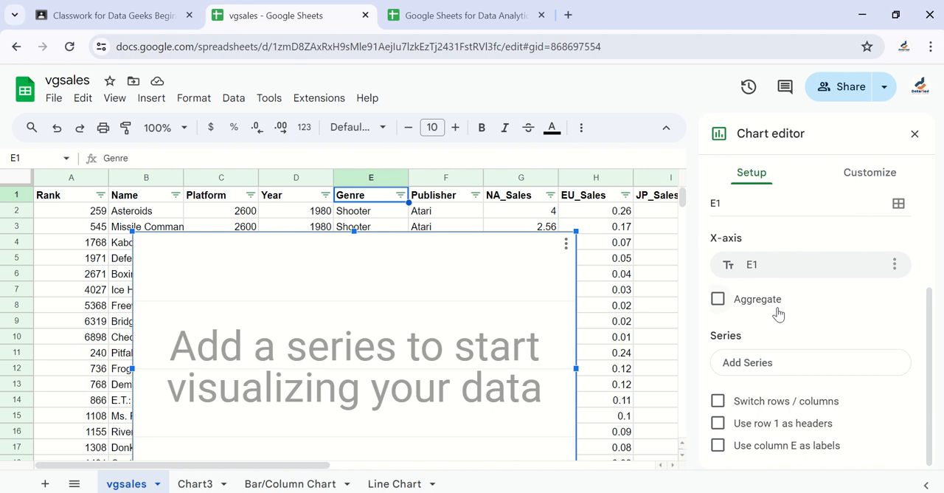
click(717, 298)
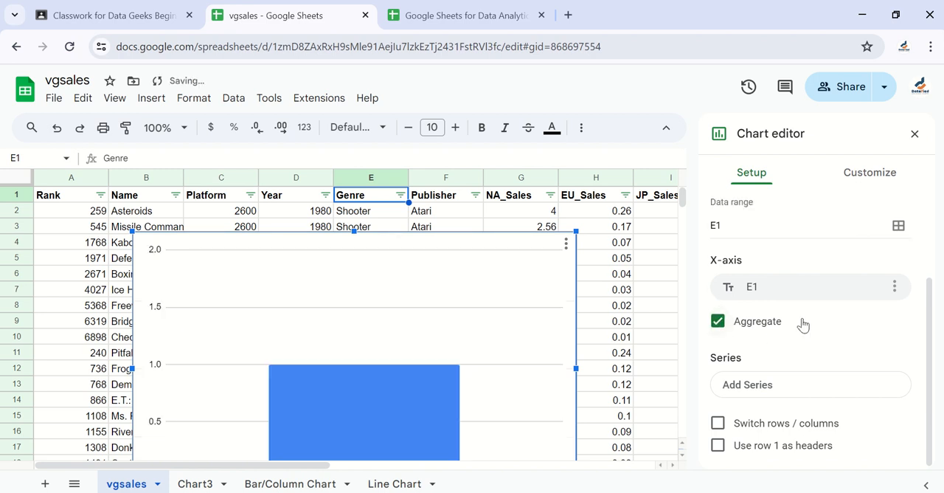
mouse_move(792, 390)
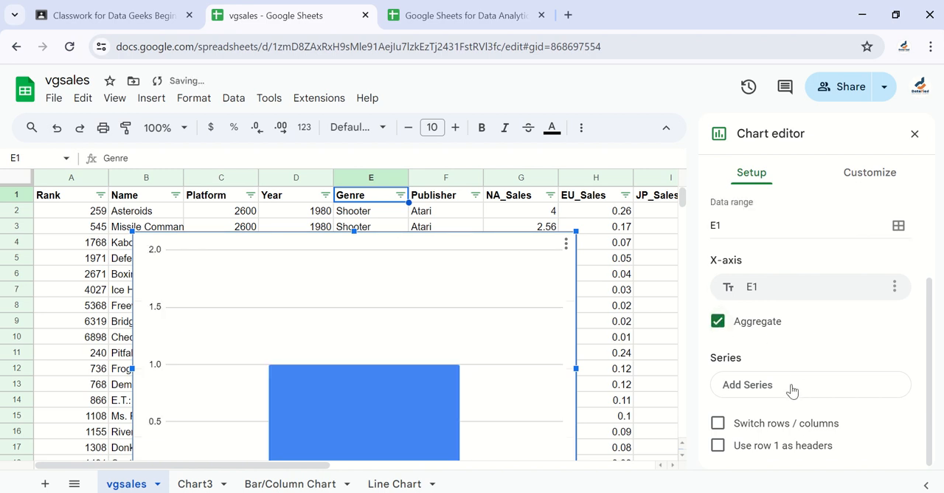
click(899, 226)
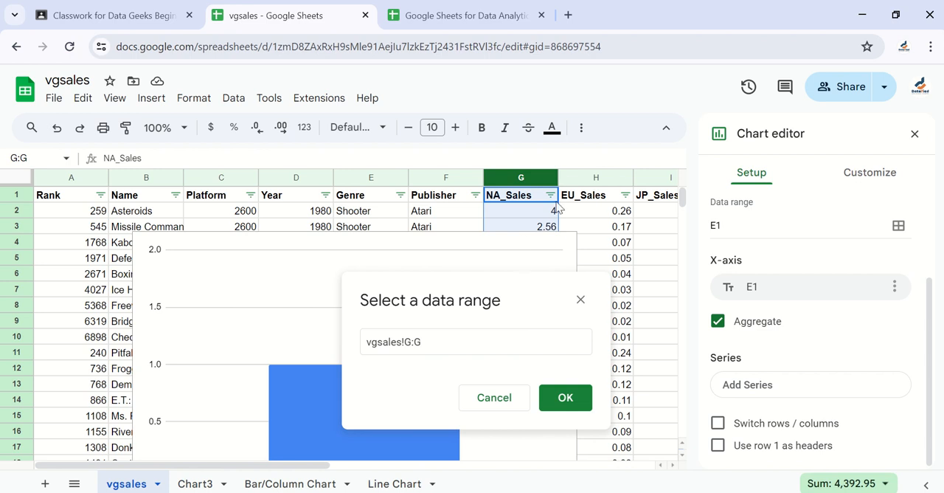
Add column H (EU_Sales) as the chart's series.
click(596, 177)
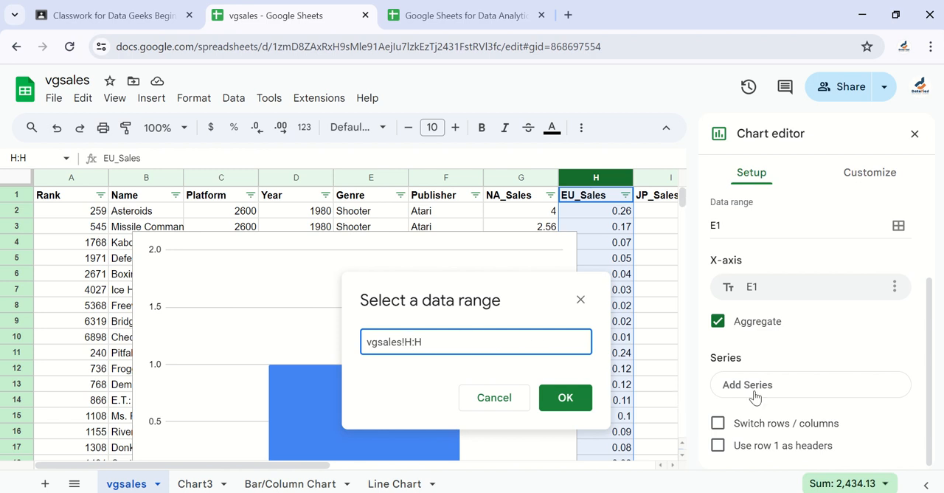
click(565, 398)
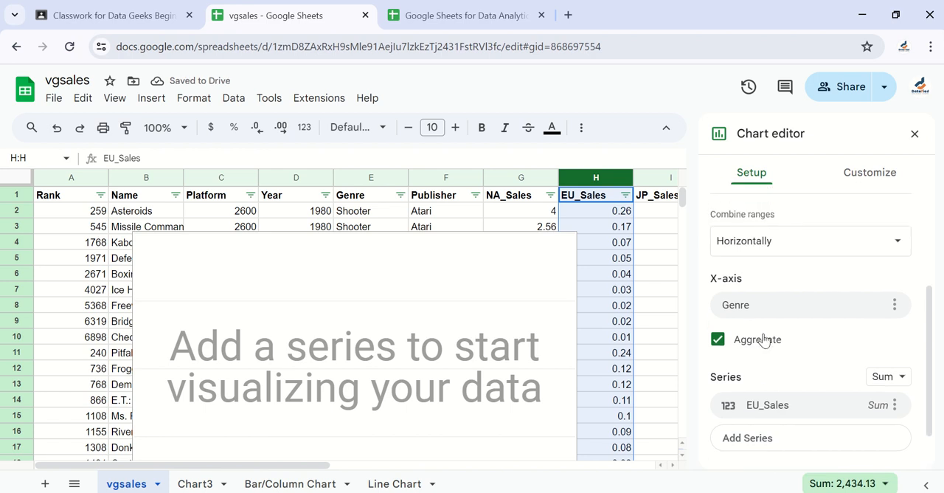
mouse_move(802, 369)
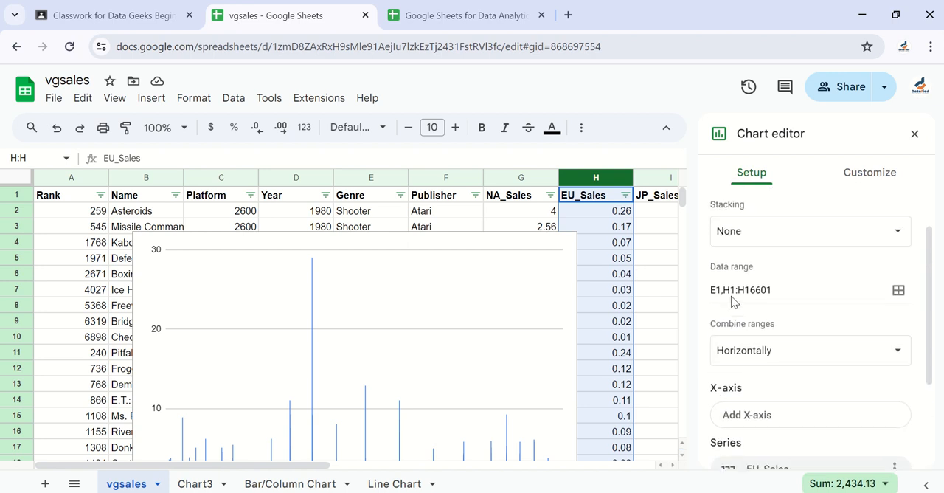
Briefly turn the chart into a pie chart, then return to the full vgsales table.
scroll(down, 3)
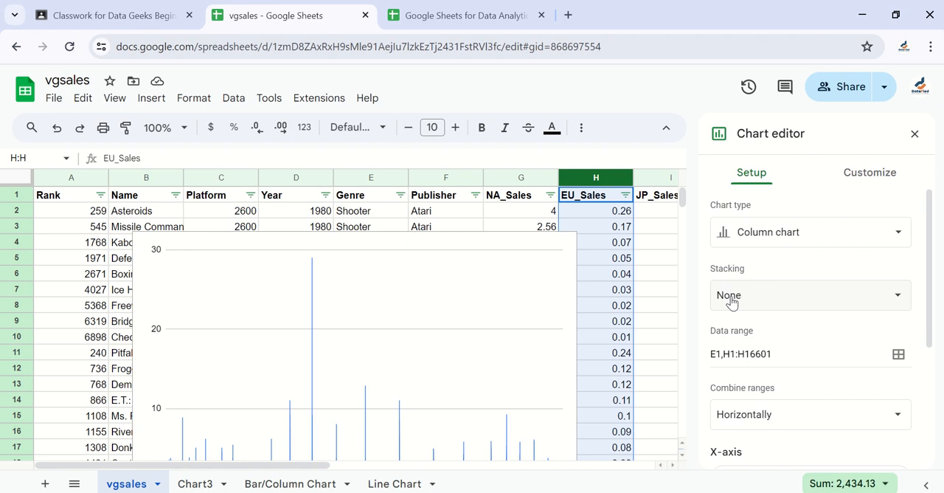
scroll(down, 3)
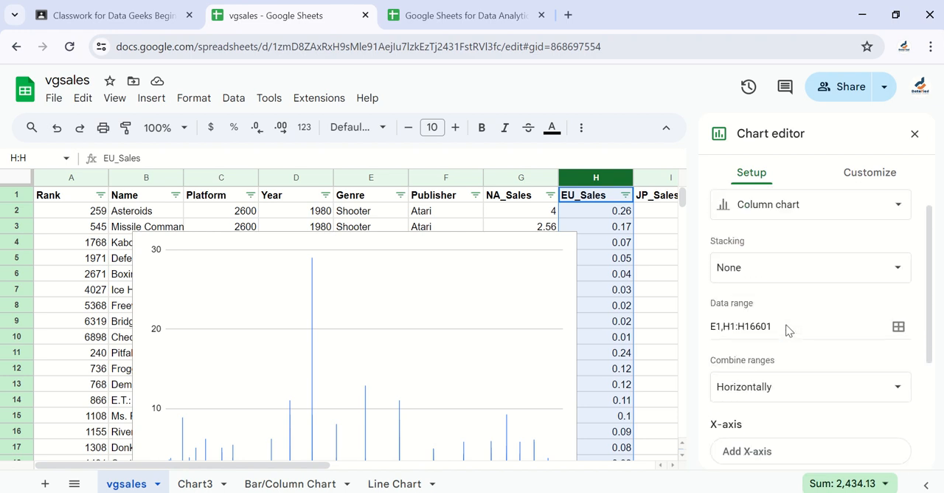
click(810, 205)
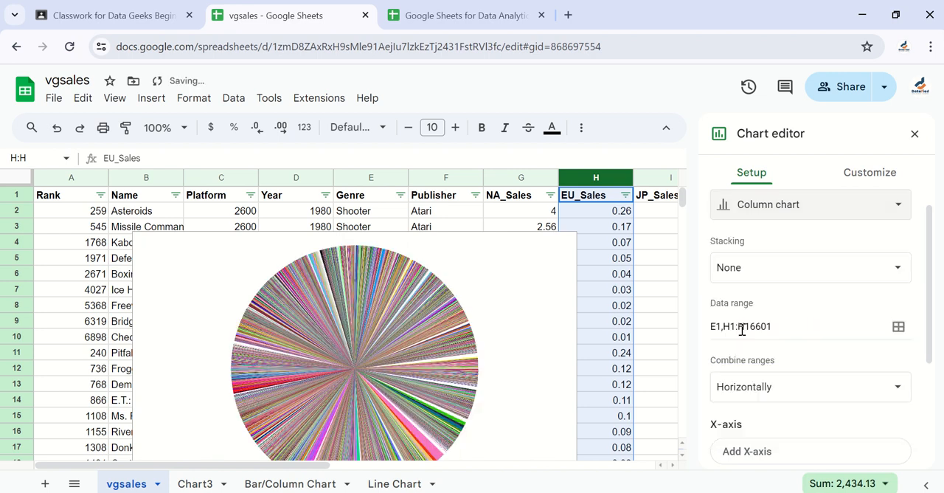
scroll(down, 3)
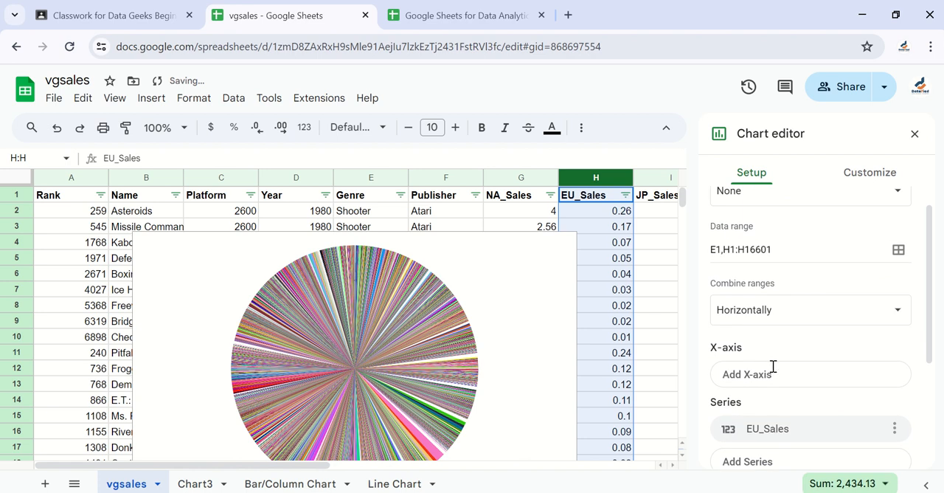
click(810, 191)
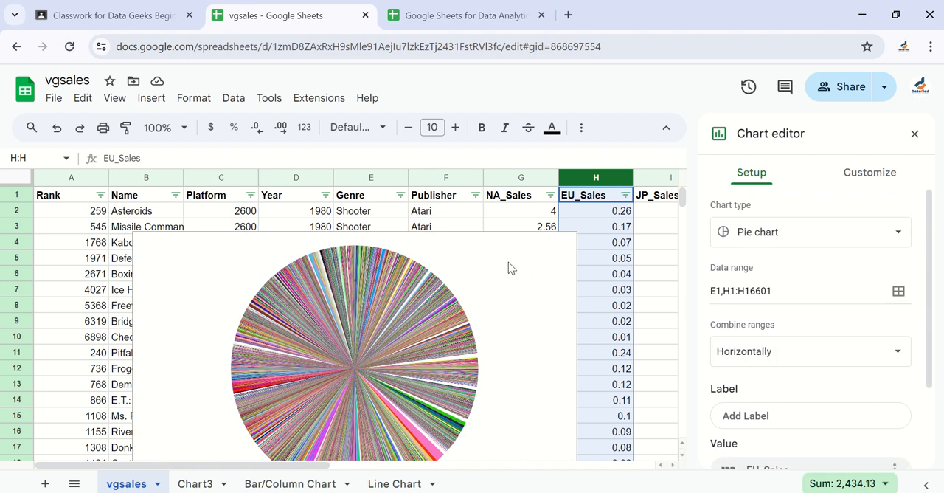
scroll(down, 3)
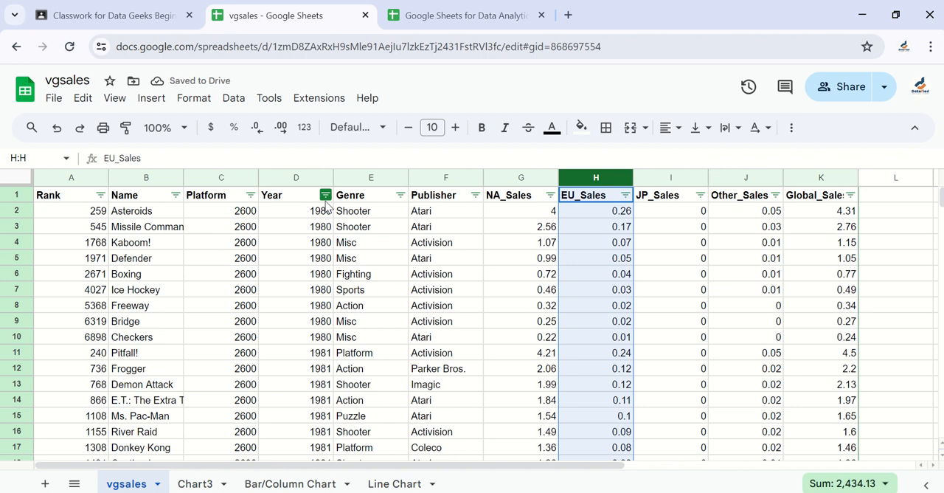
Select the Genre and EU_Sales columns (E and H) together.
click(370, 195)
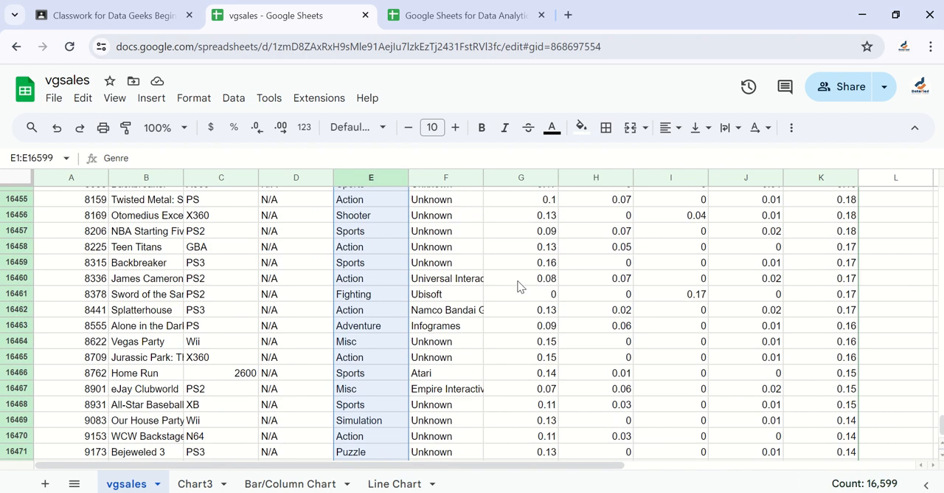
scroll(down, 3)
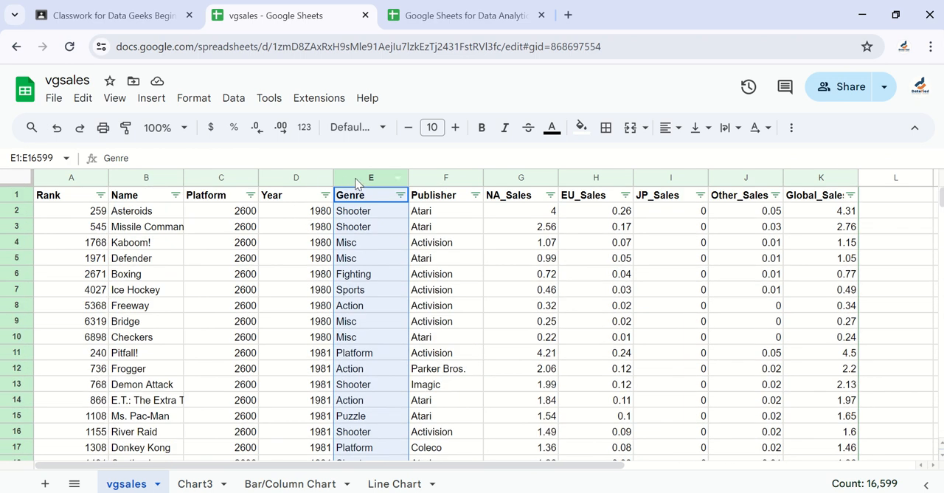
click(370, 177)
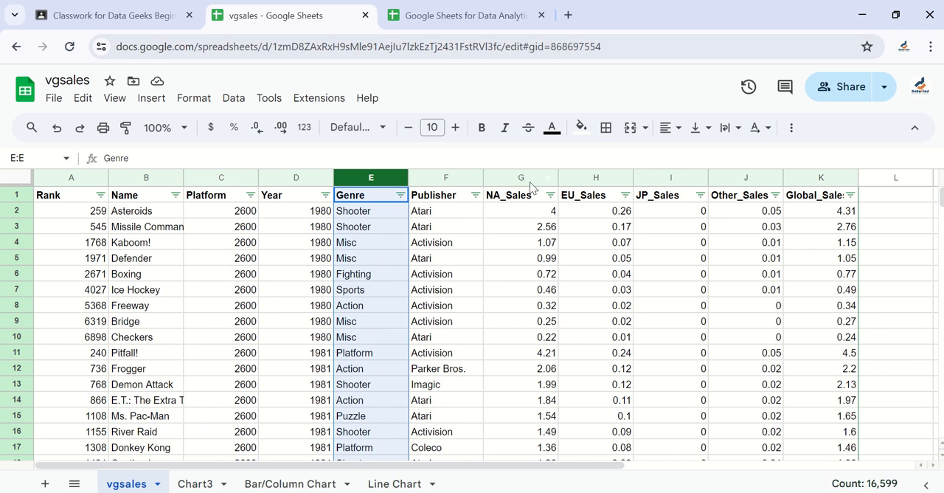
click(595, 177)
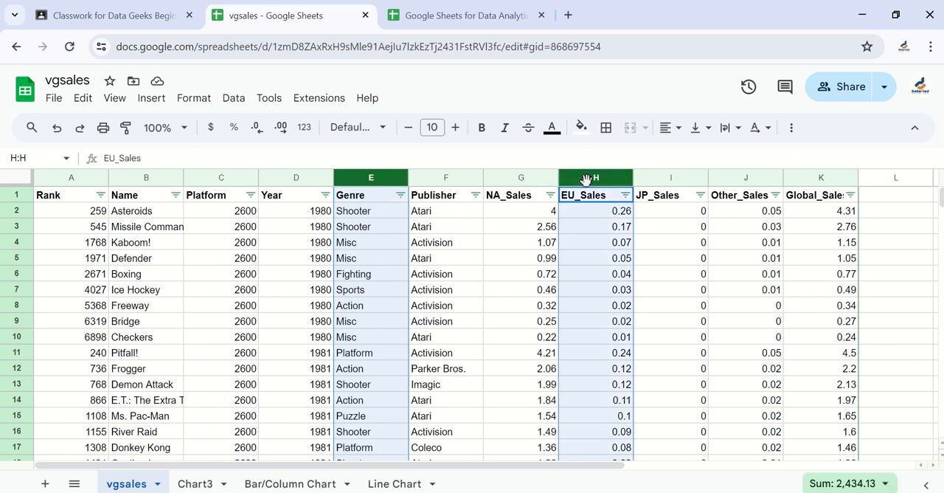
click(151, 98)
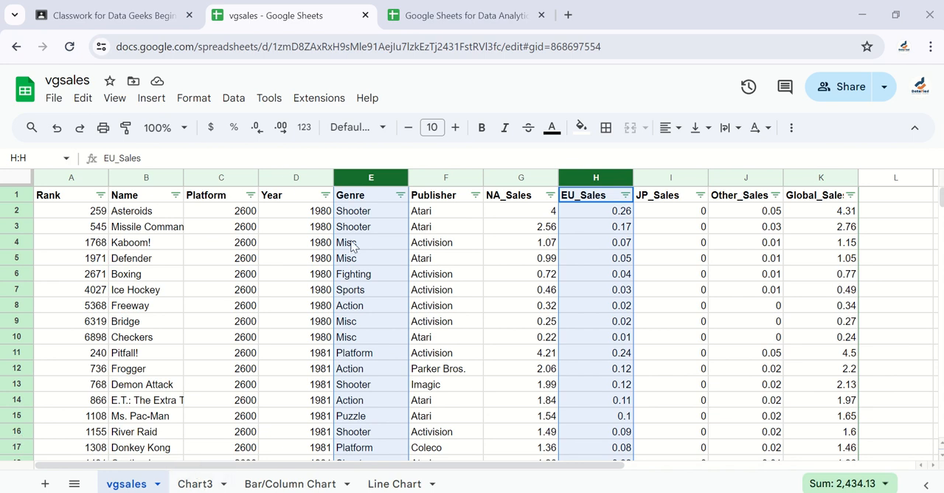
mouse_move(265, 201)
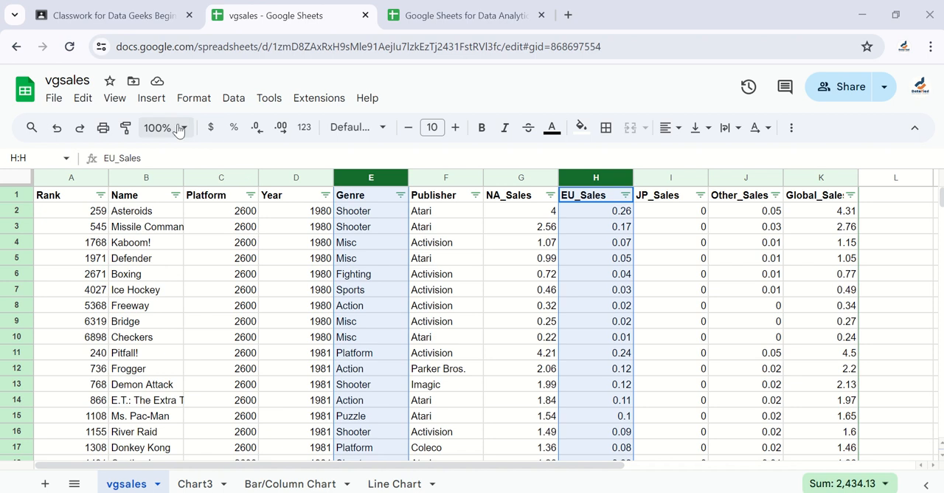
Insert a chart from the selected columns and change its type to Pie chart.
click(151, 97)
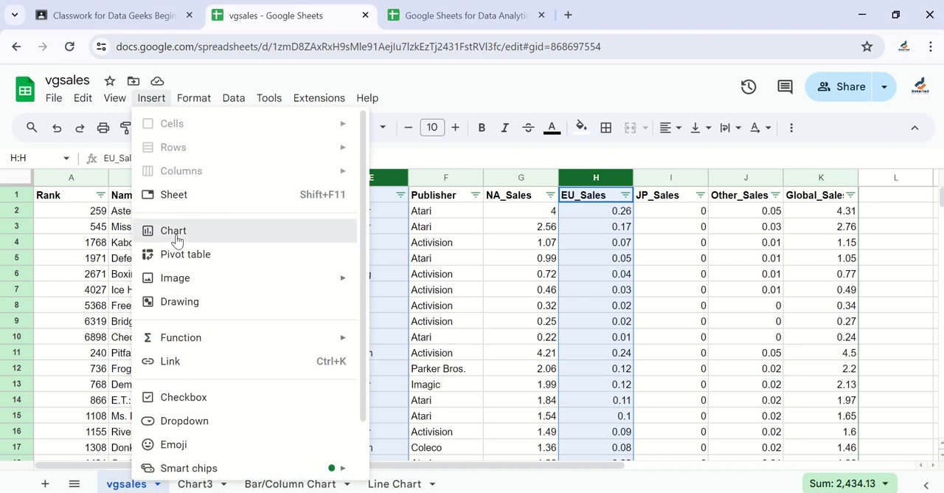
click(173, 230)
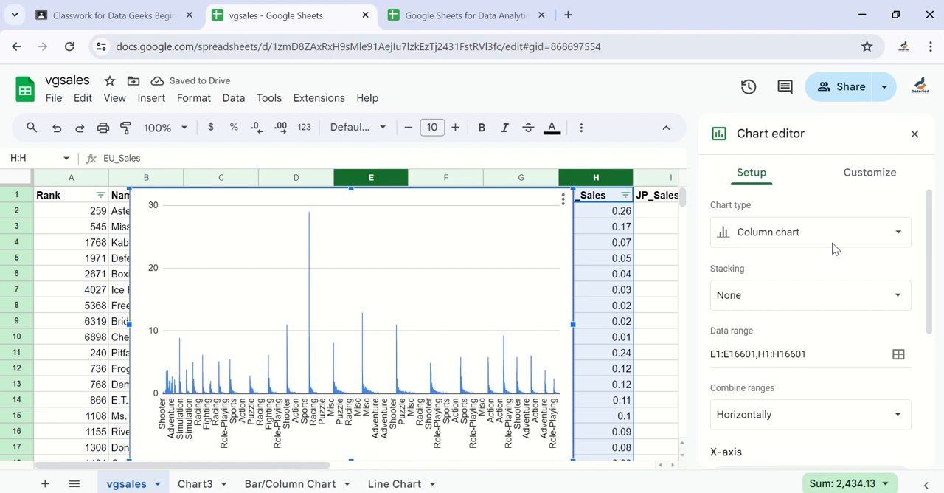
click(810, 232)
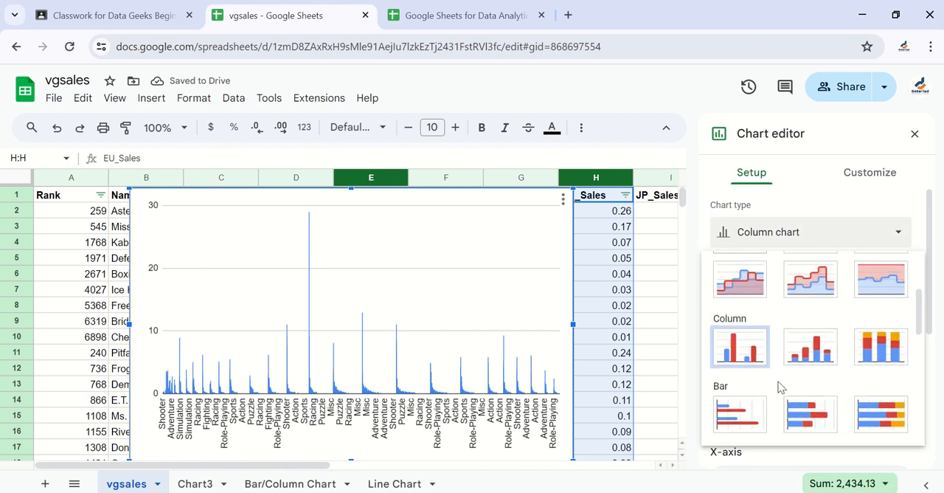
scroll(down, 3)
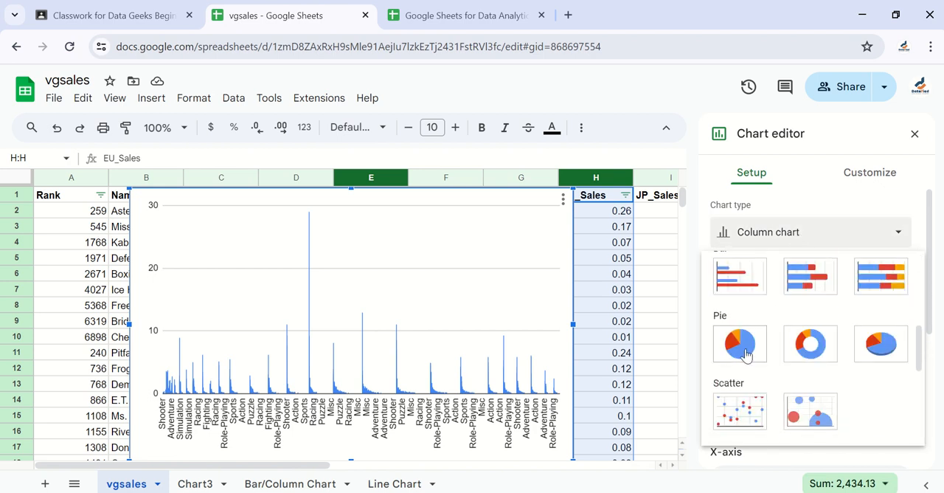
click(740, 344)
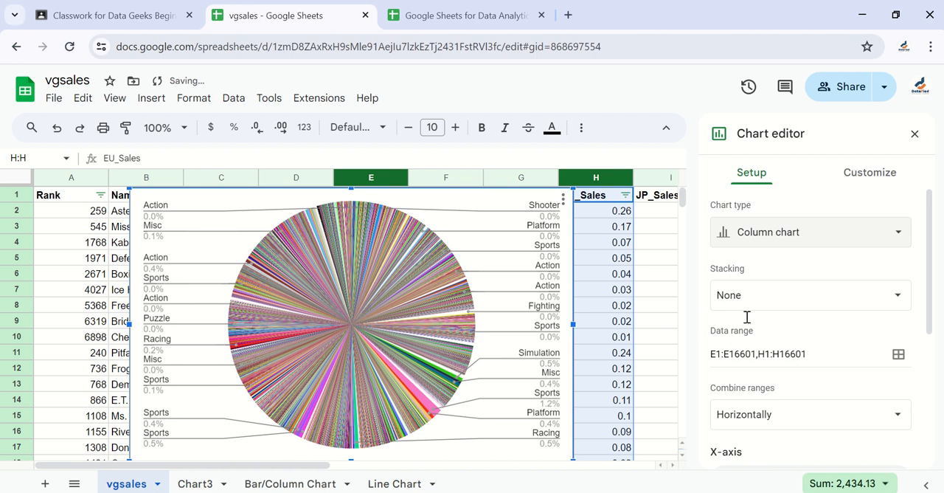
scroll(down, 3)
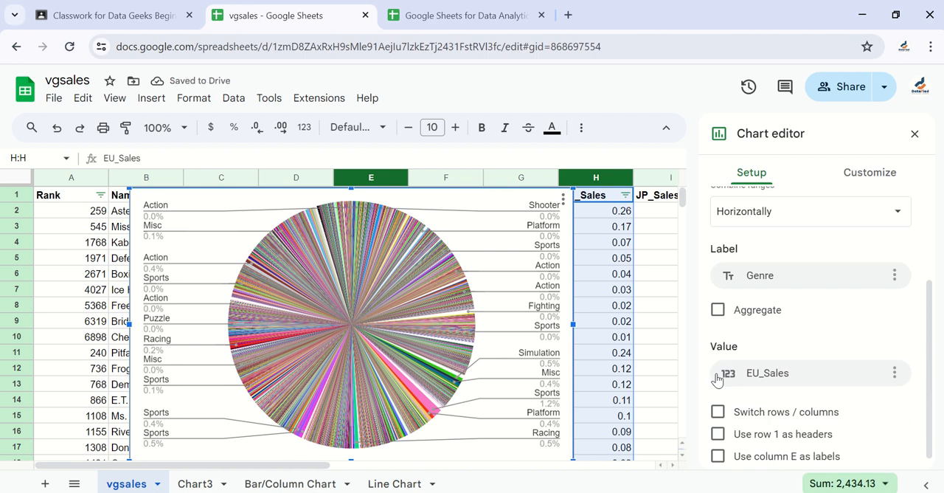
Aggregate the Genre labels and move the pie chart to its own Chart4 sheet.
click(718, 310)
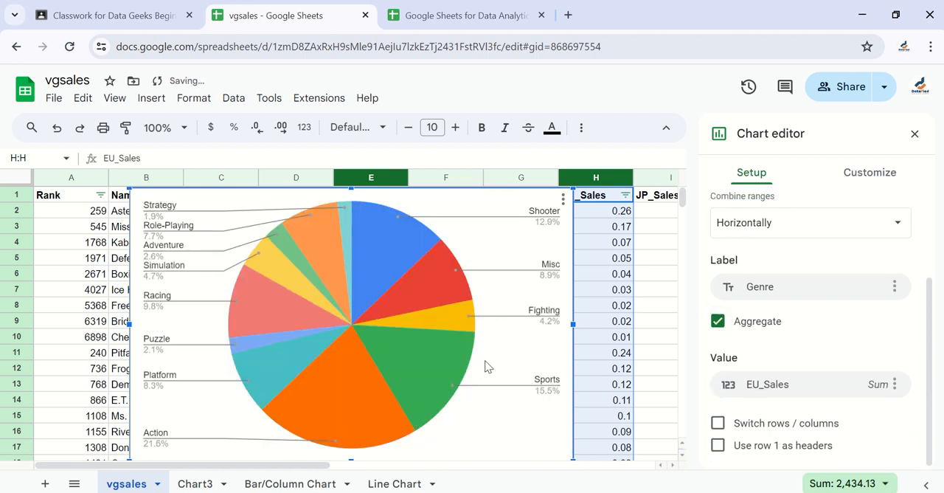
mouse_move(423, 410)
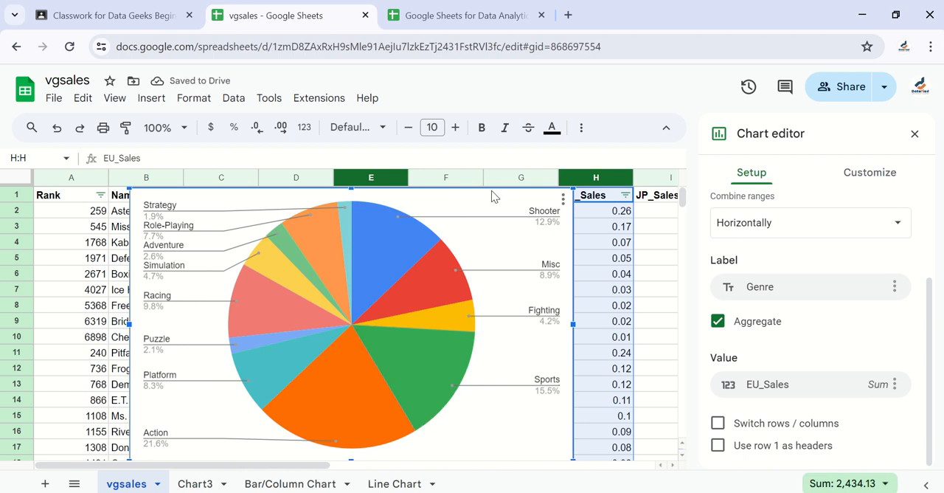
click(563, 199)
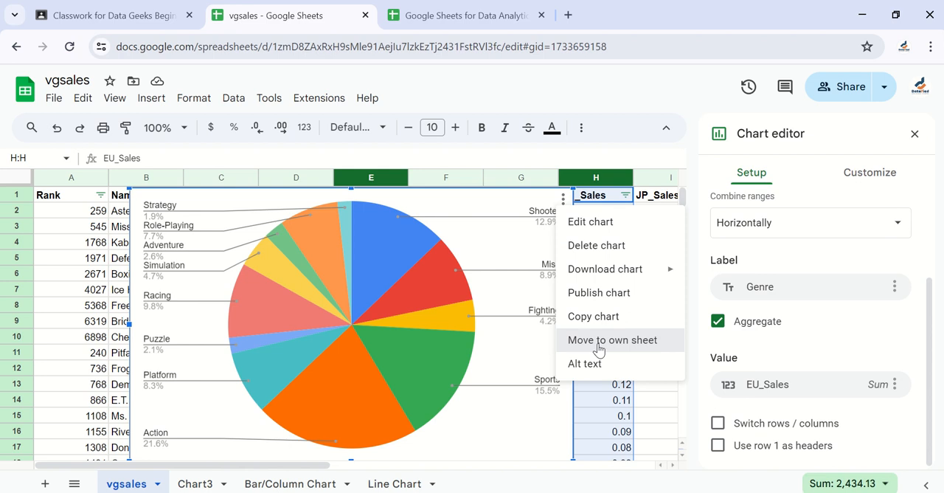
click(612, 339)
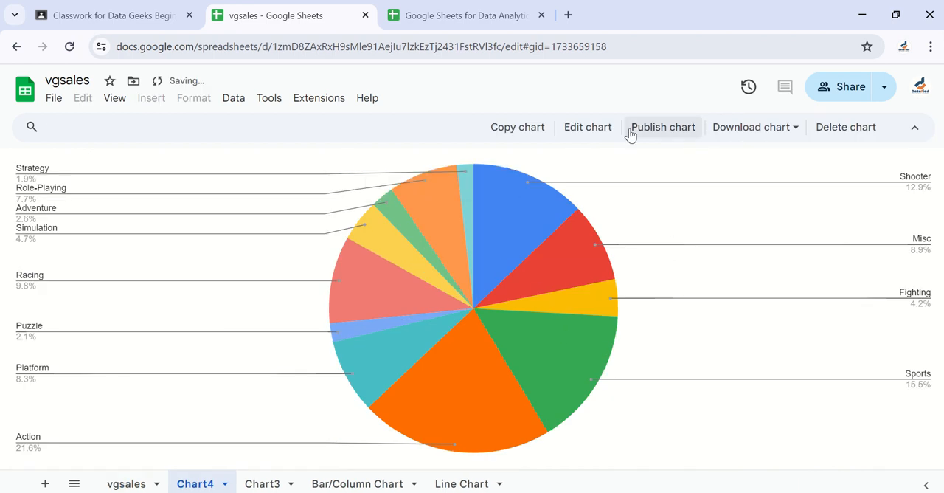
Reopen the Chart editor for the Chart4 pie chart.
click(588, 127)
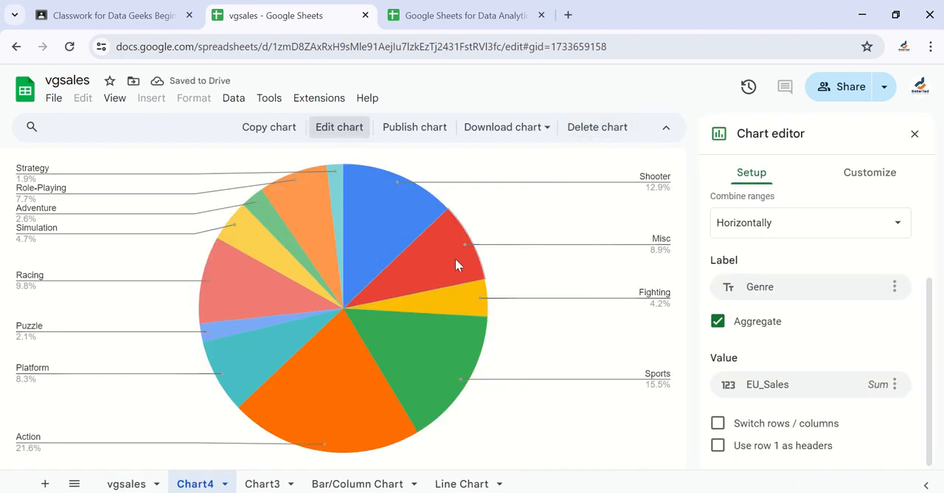
mouse_move(598, 192)
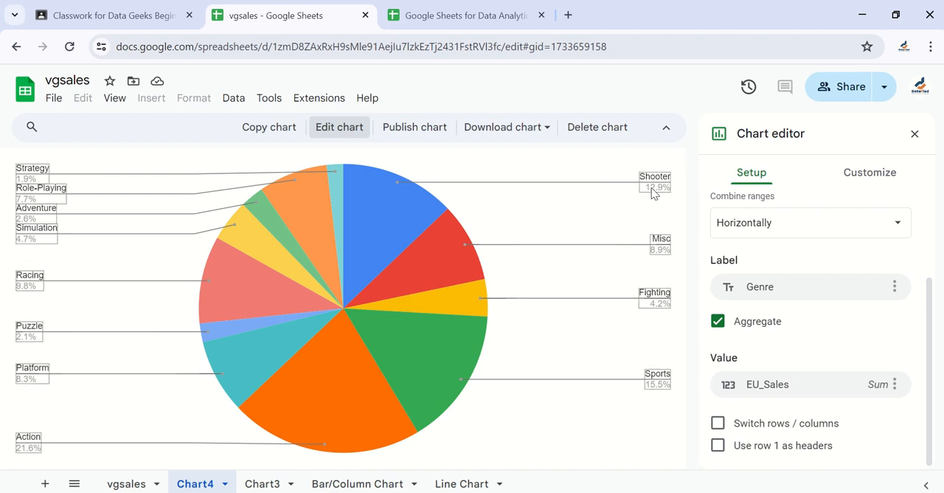
mouse_move(596, 196)
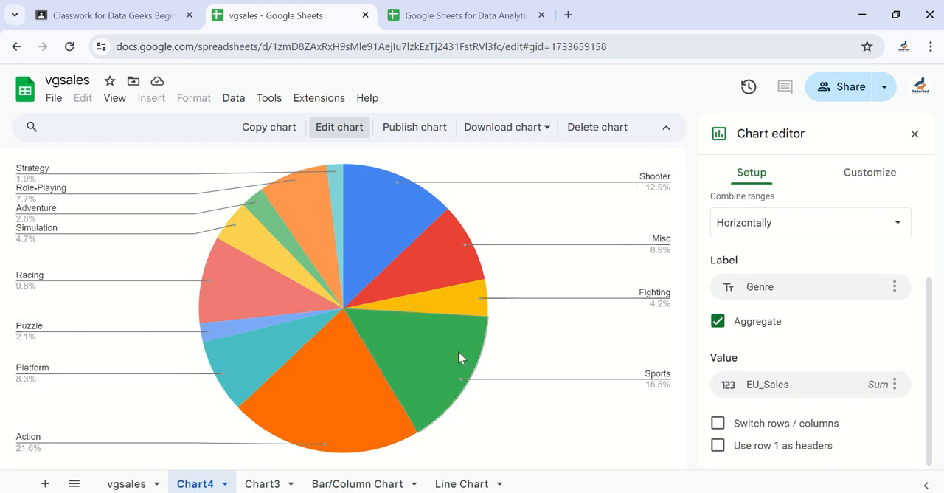
mouse_move(303, 374)
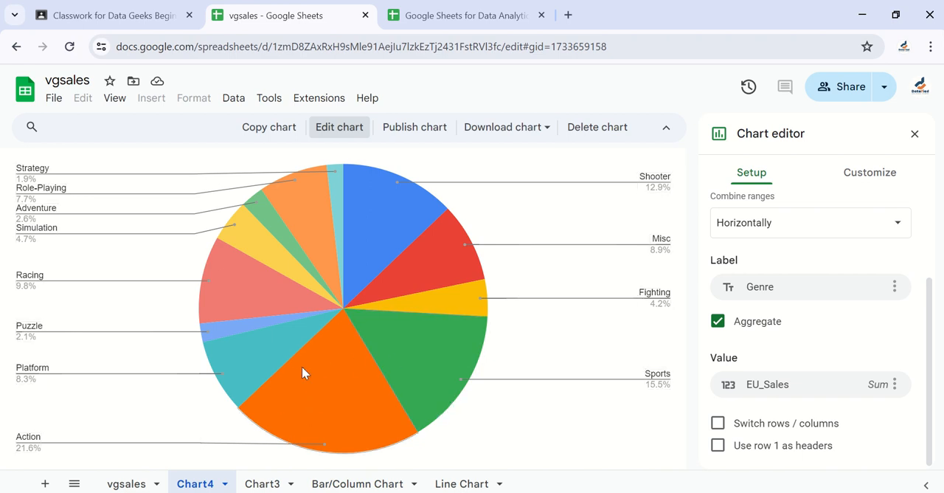
mouse_move(330, 400)
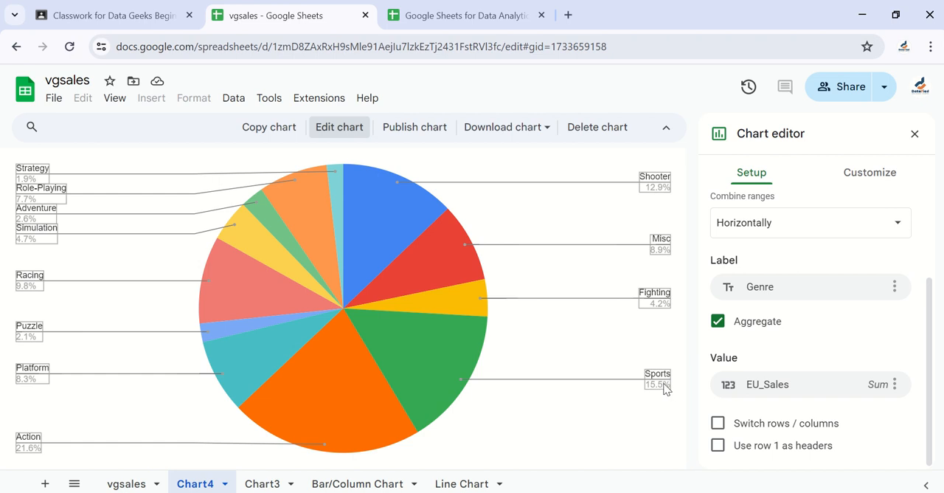
mouse_move(658, 390)
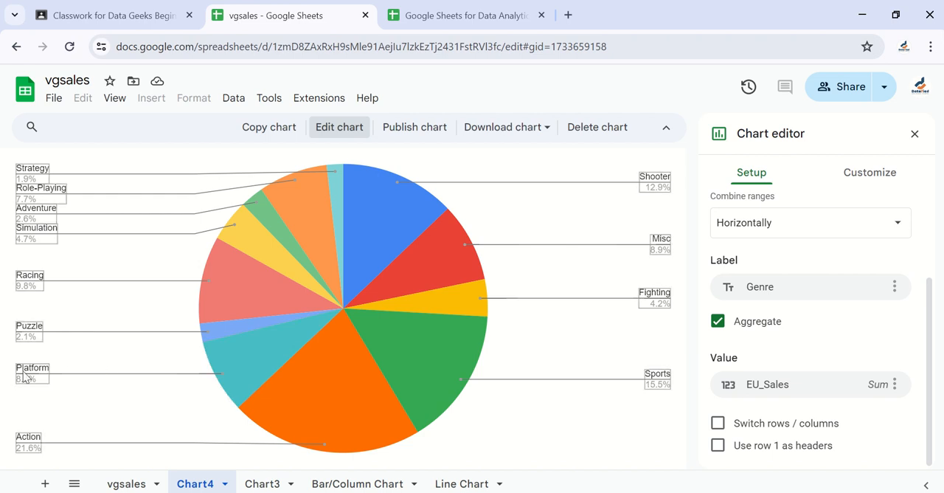
mouse_move(41, 384)
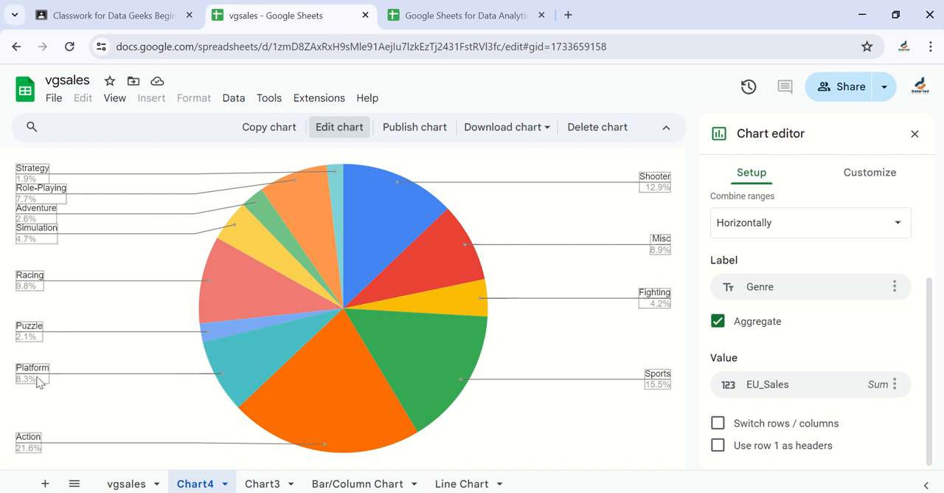
mouse_move(31, 381)
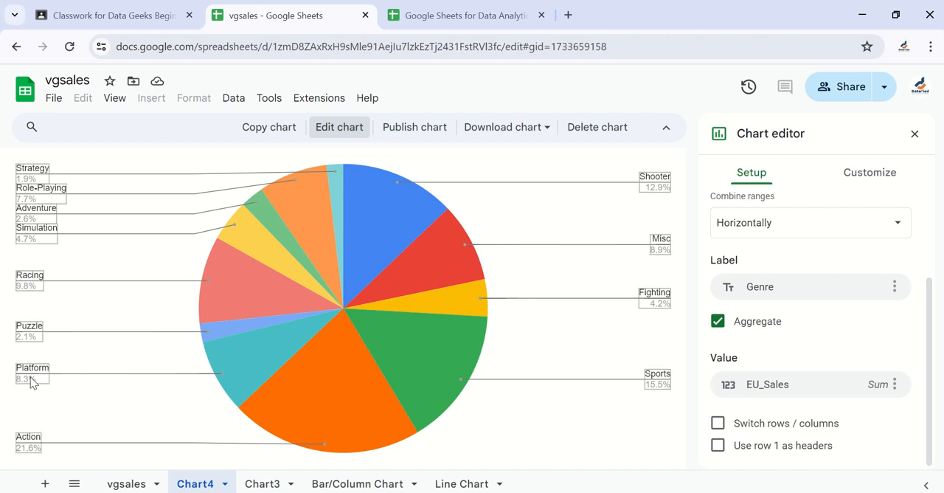
mouse_move(46, 369)
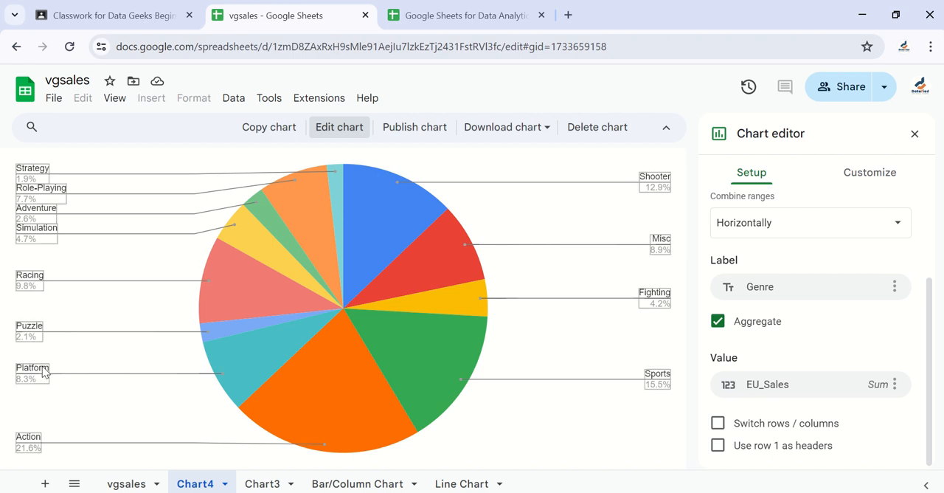
mouse_move(571, 304)
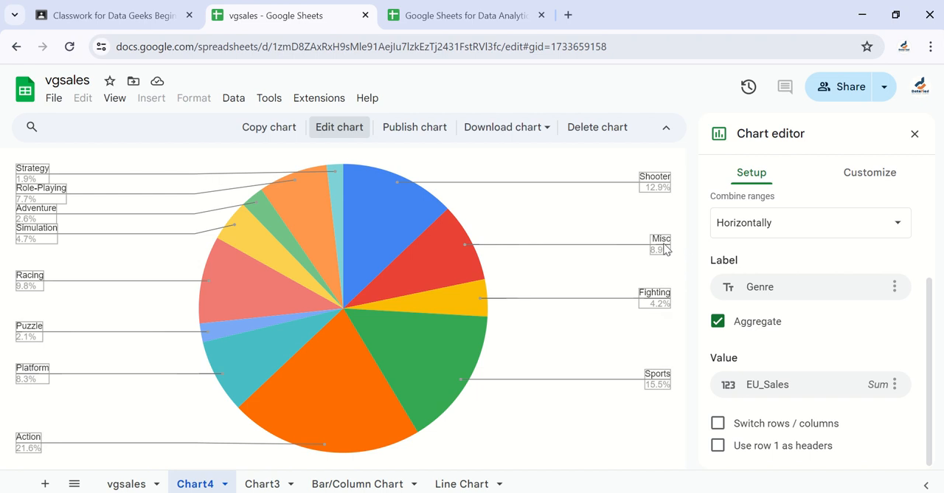
mouse_move(11, 367)
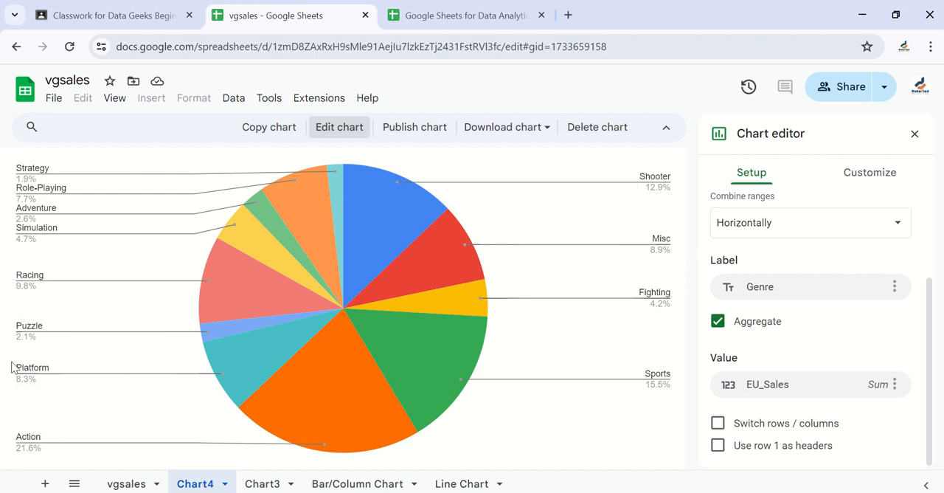
mouse_move(62, 190)
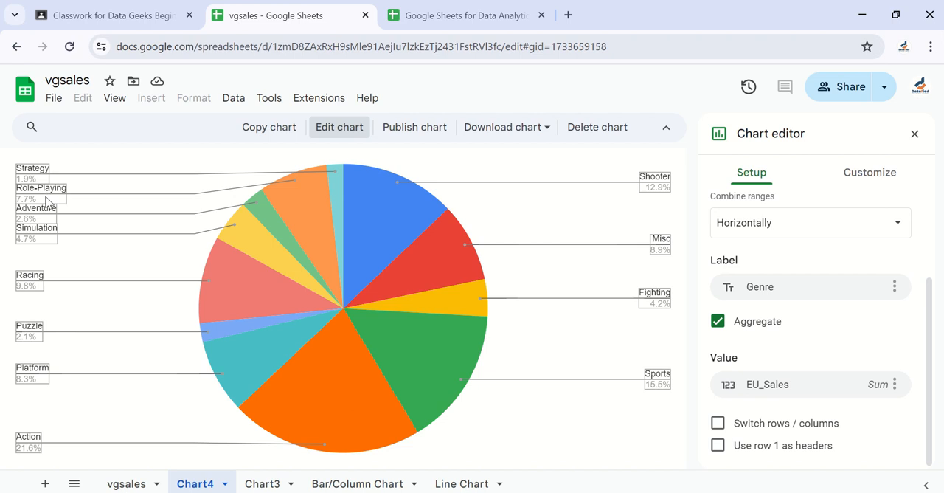
mouse_move(41, 243)
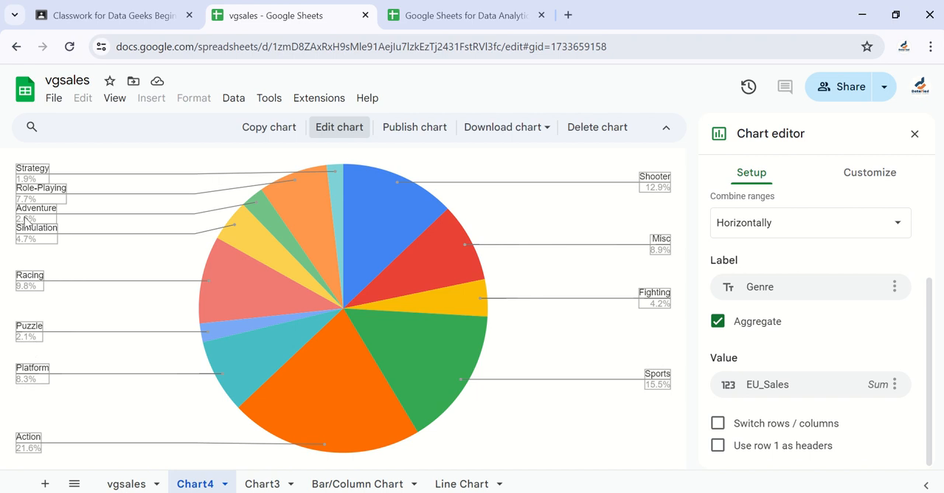
mouse_move(53, 171)
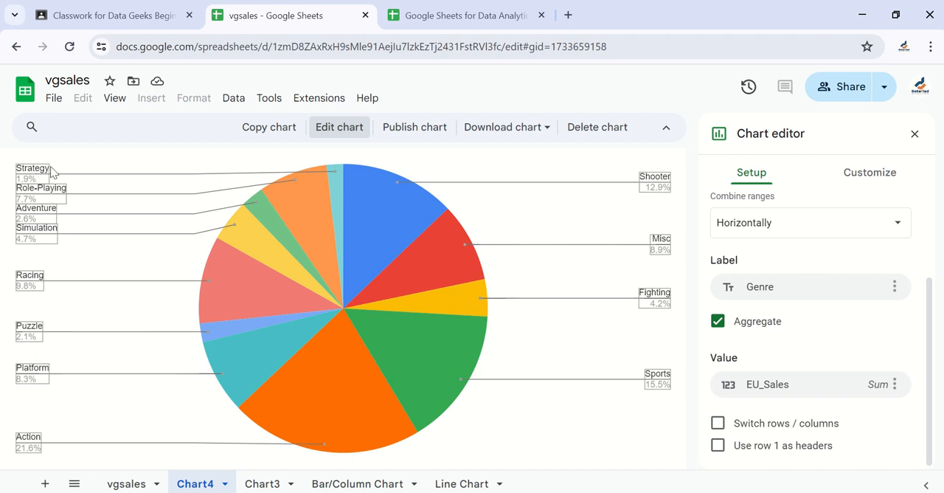
mouse_move(459, 263)
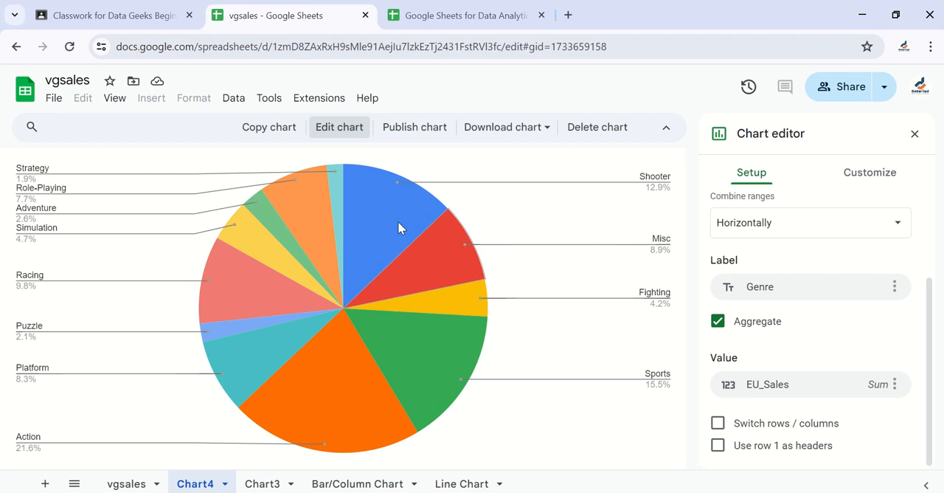
mouse_move(363, 420)
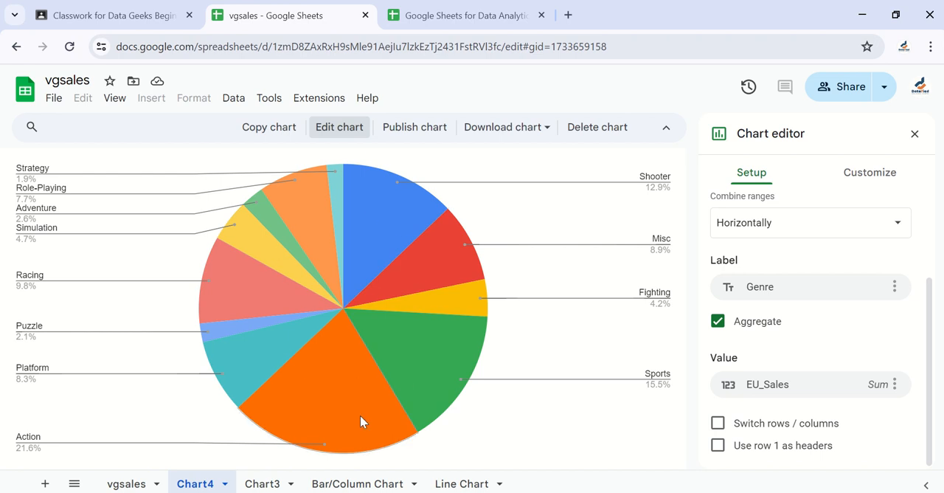
mouse_move(413, 289)
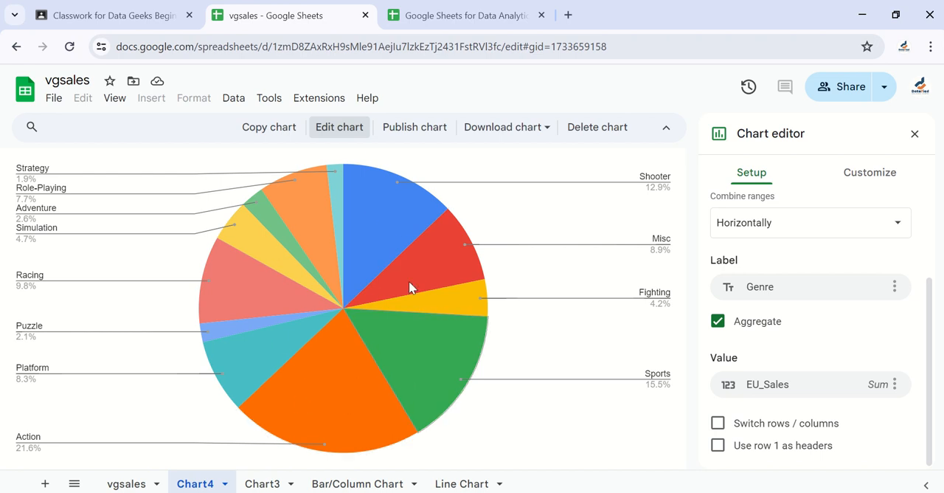
mouse_move(278, 231)
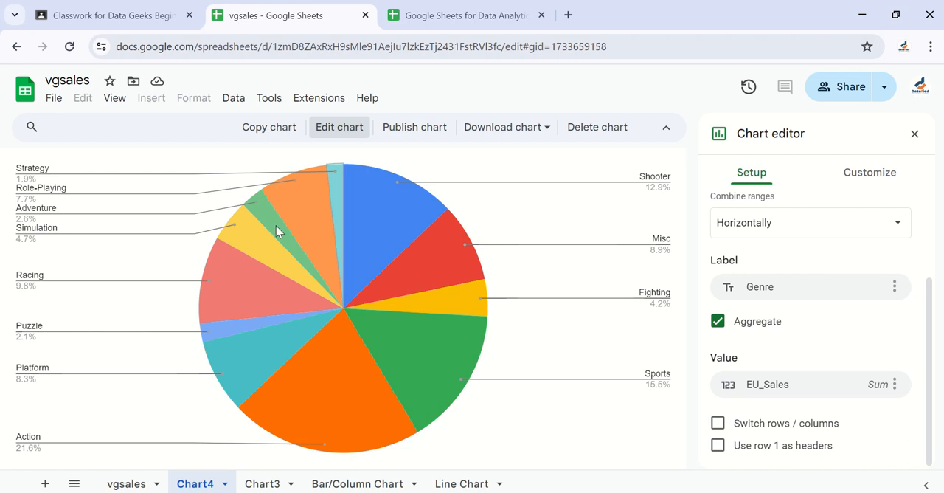
mouse_move(361, 254)
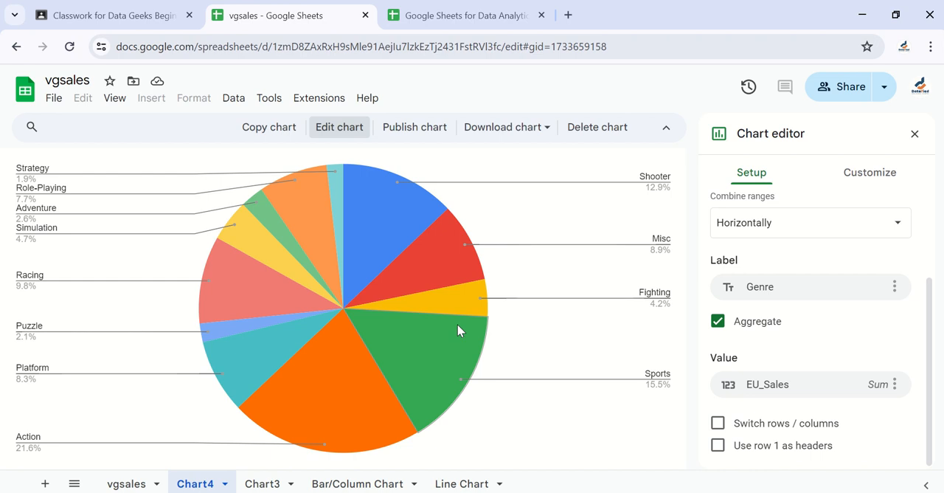
mouse_move(434, 222)
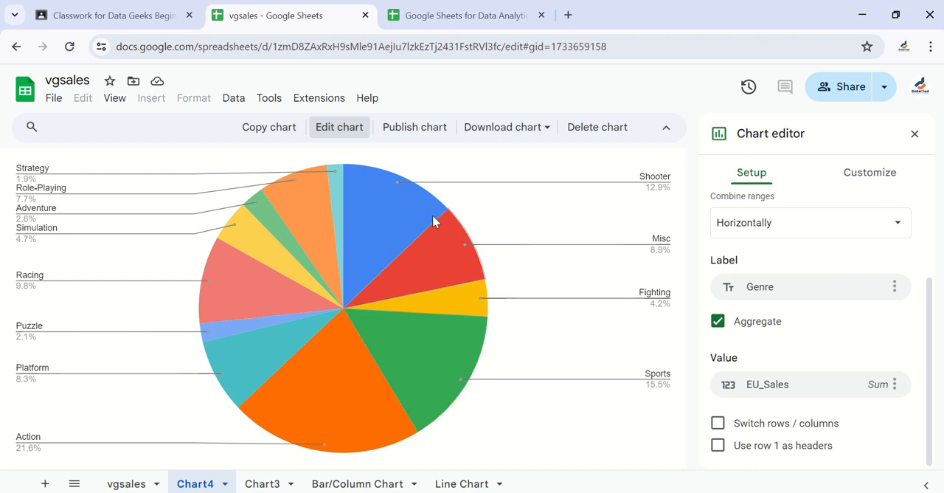
mouse_move(382, 373)
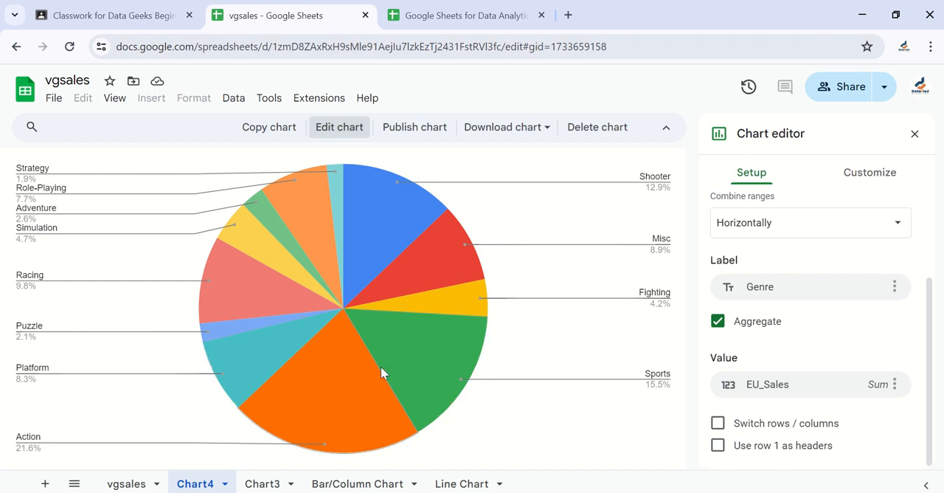
mouse_move(444, 304)
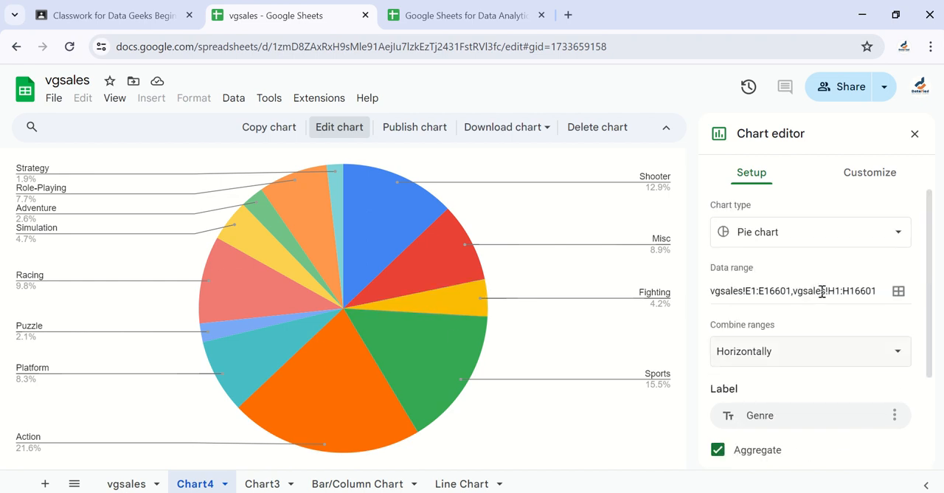
Inspect the Shooter and Misc slice settings under Customize > Pie slice, then collapse it.
click(869, 171)
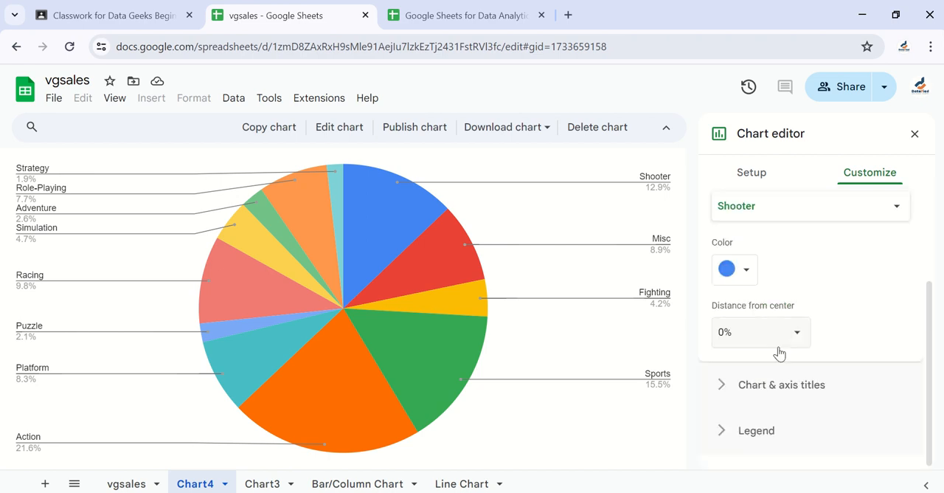
click(809, 205)
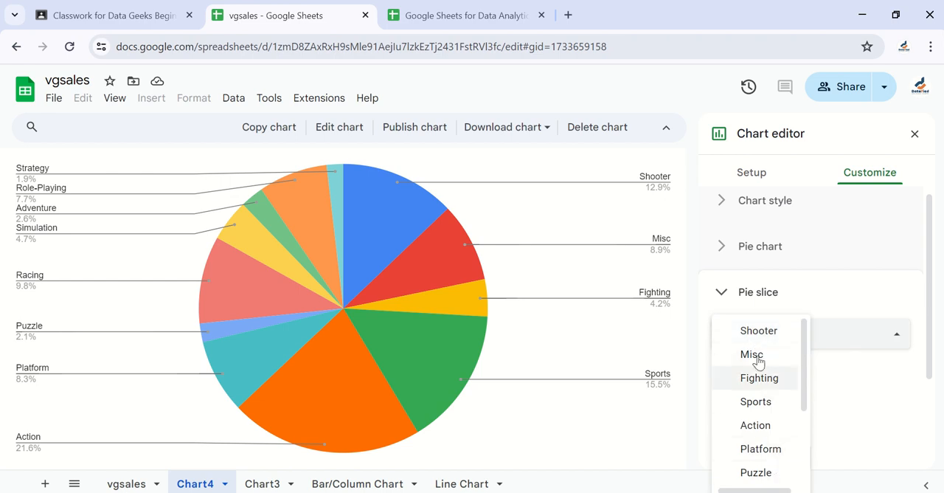
click(759, 331)
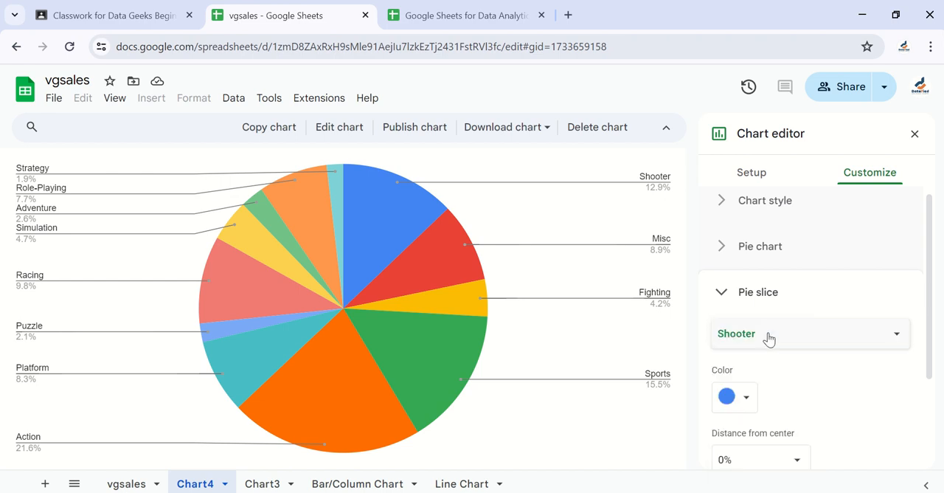
mouse_move(767, 369)
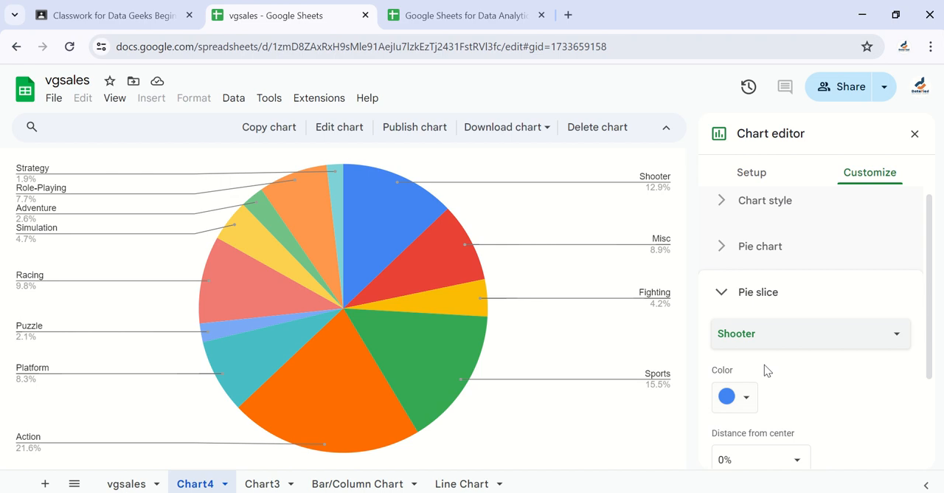
scroll(down, 3)
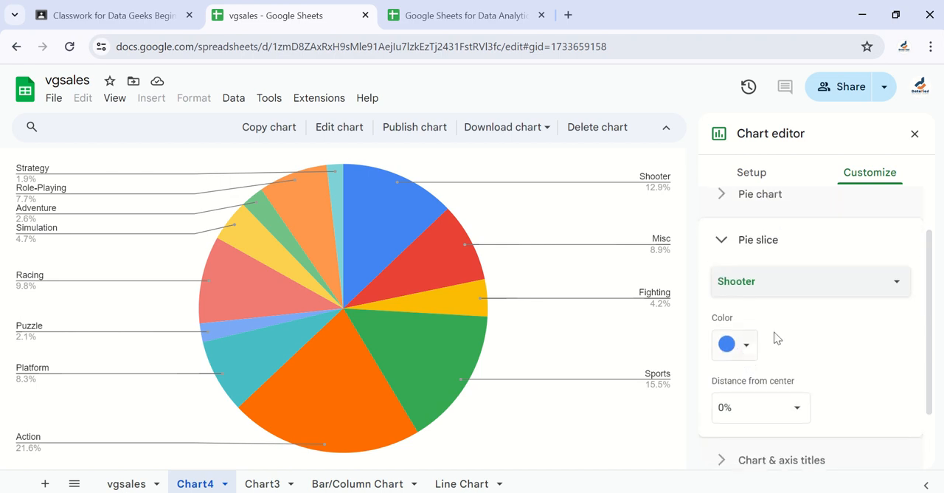
click(810, 281)
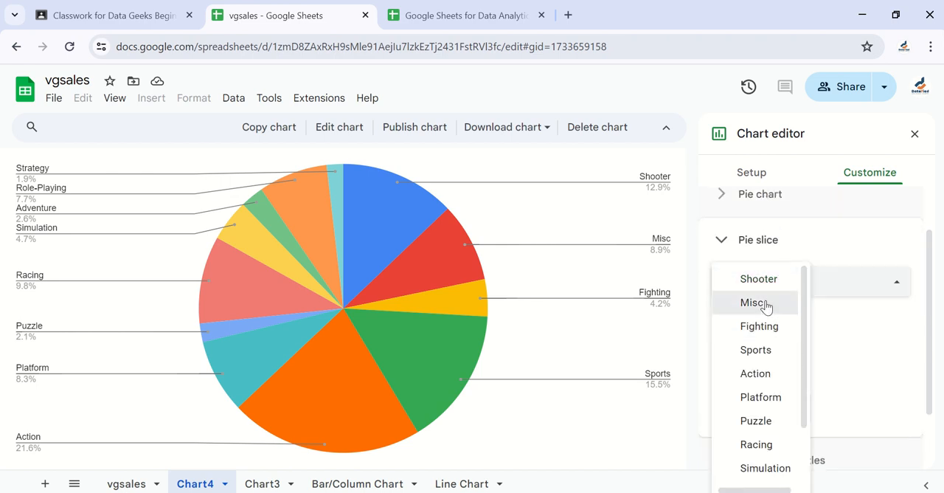
click(754, 302)
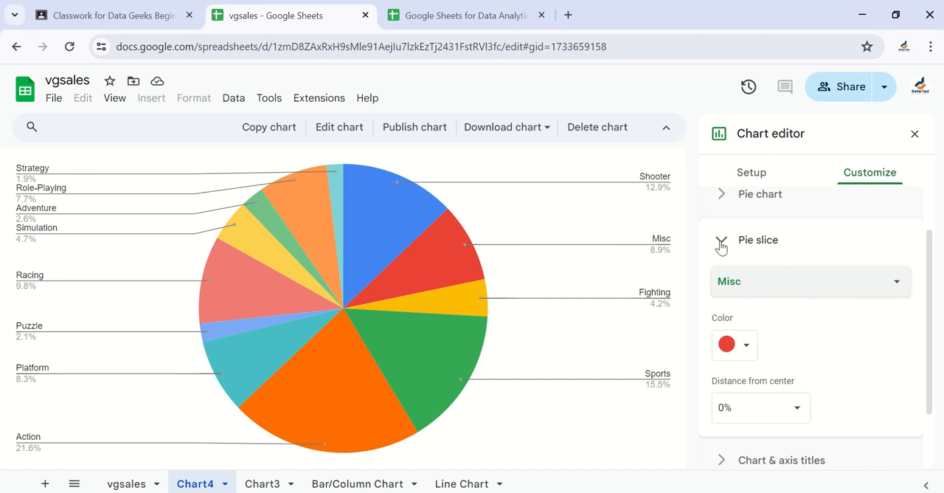
click(722, 244)
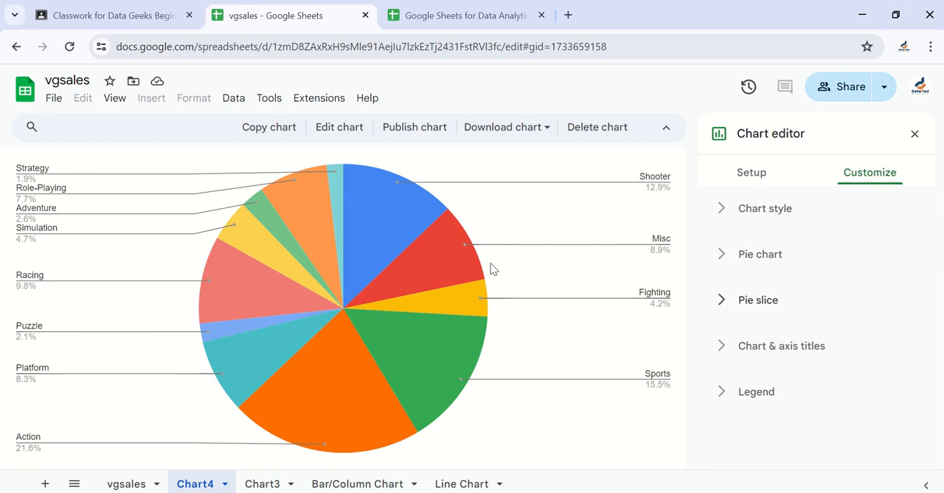
mouse_move(736, 286)
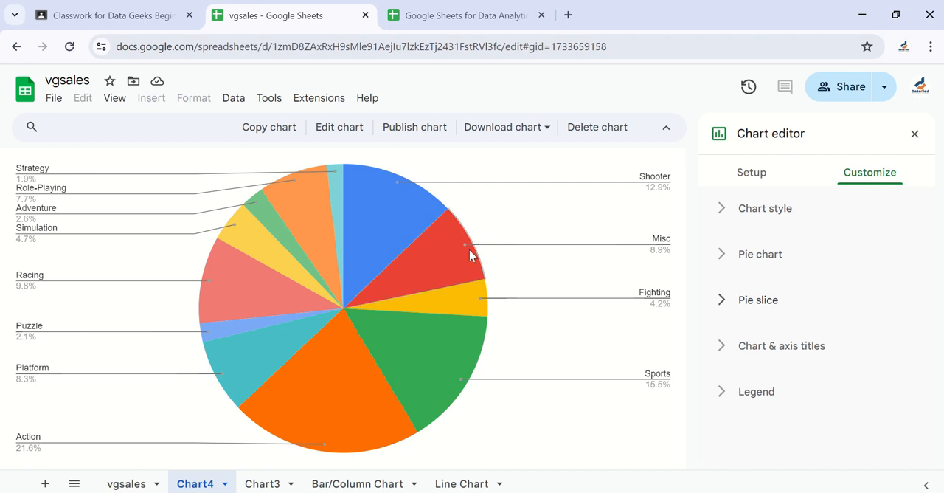
mouse_move(360, 290)
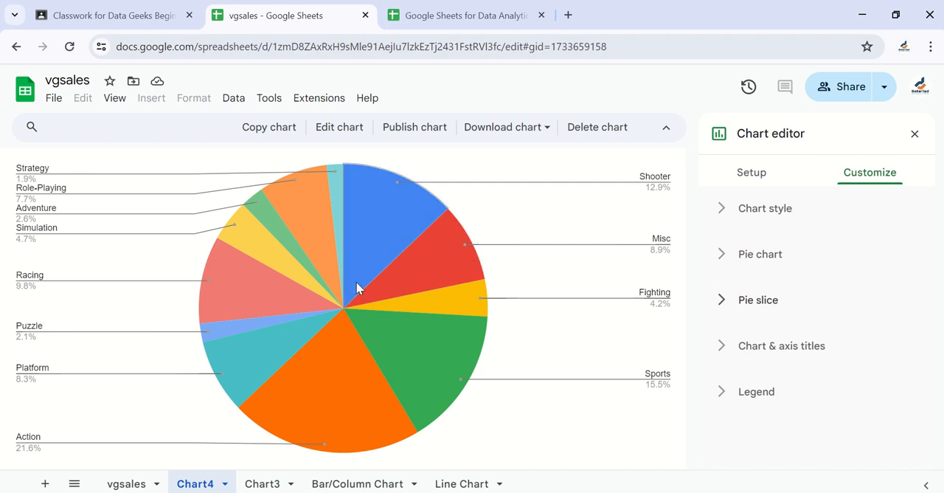